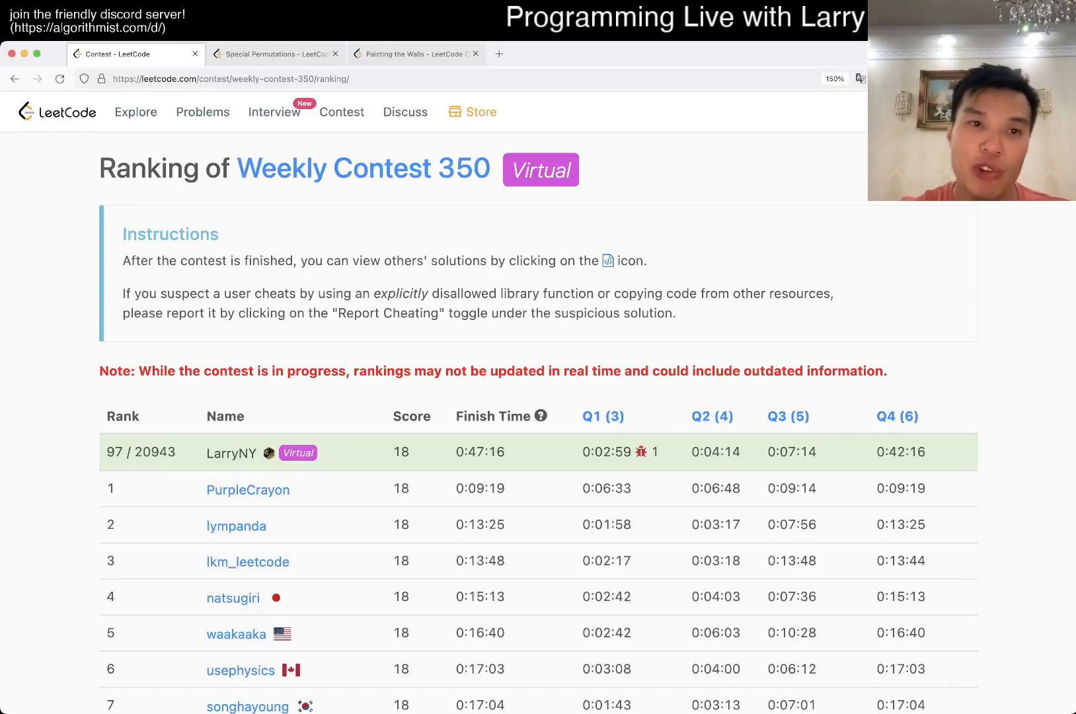
- Open the Special Permutations problem and read its statement, examples and constraints
left_click(274, 53)
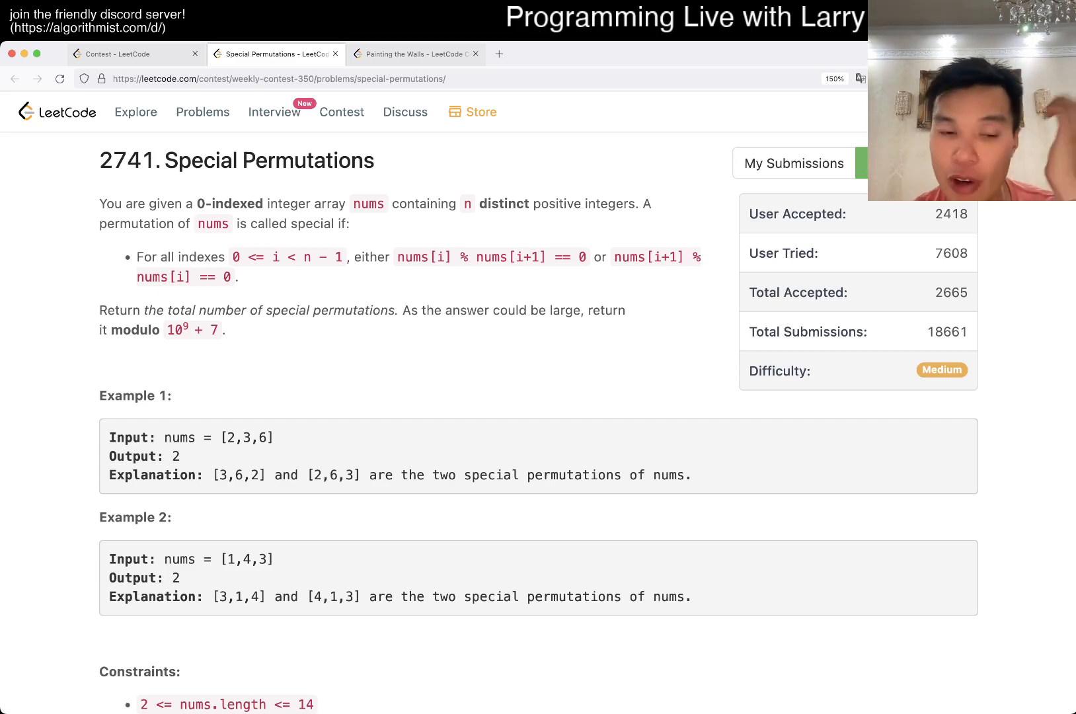
scroll("down", 3)
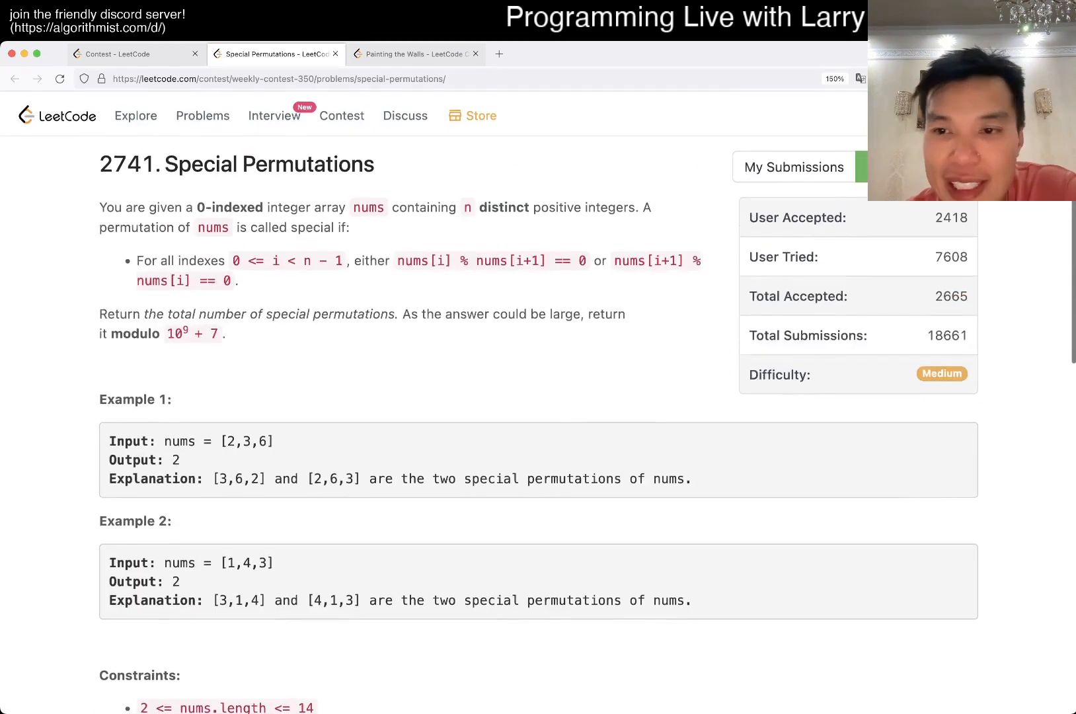
scroll("down", 3)
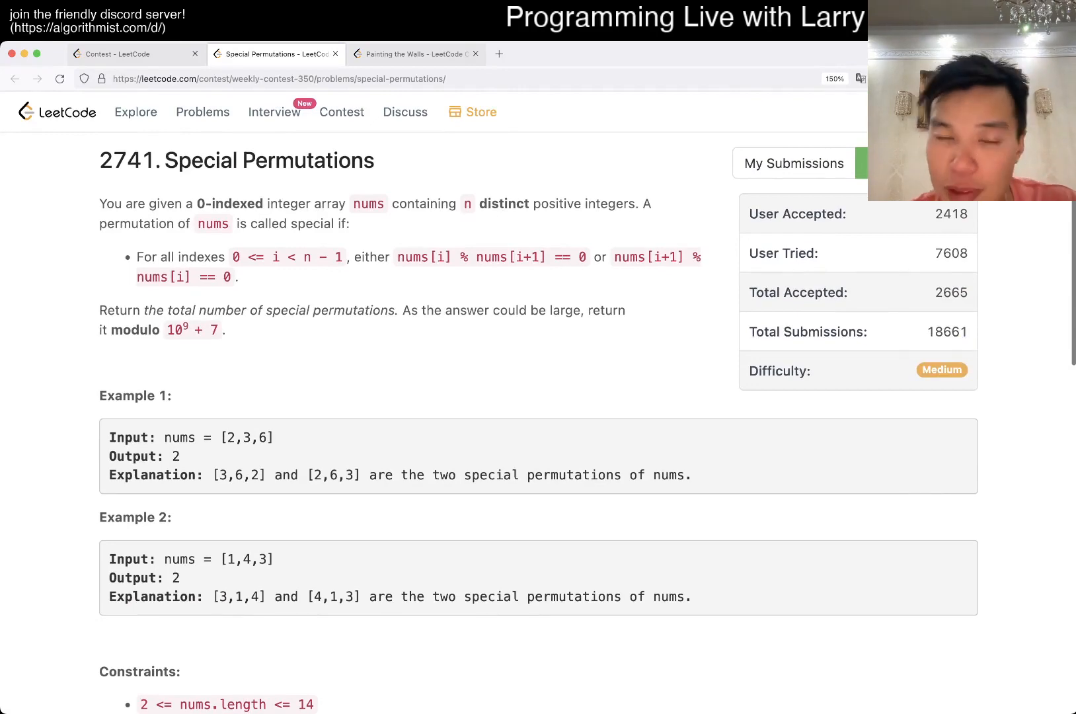
scroll("down", 3)
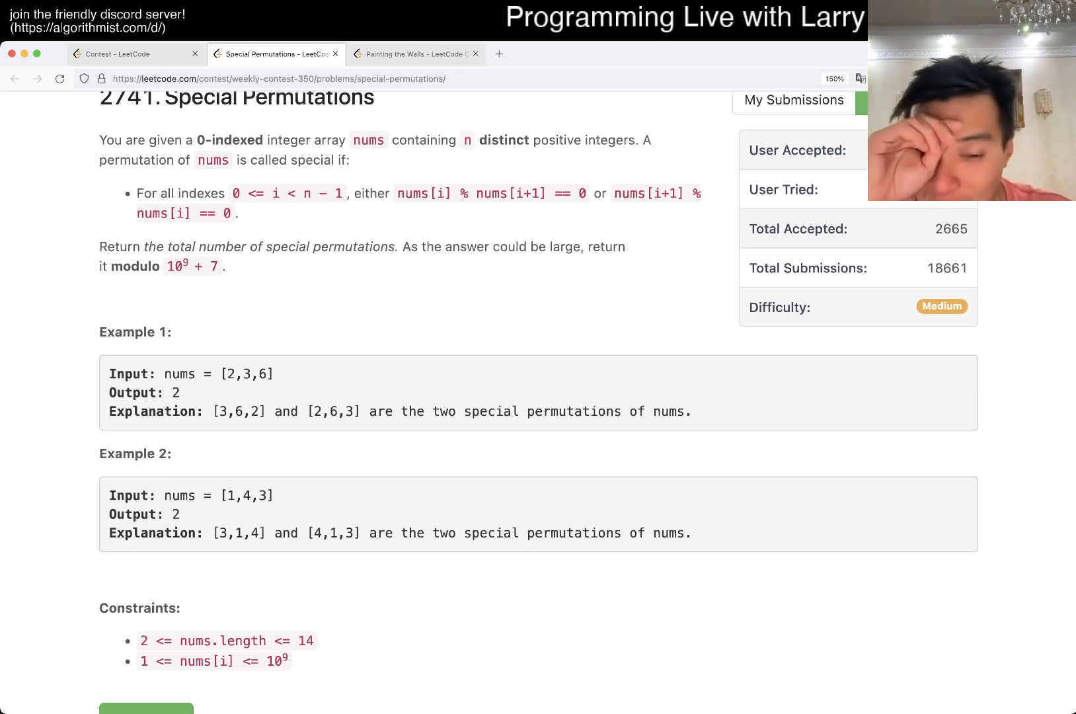
left_click(130, 54)
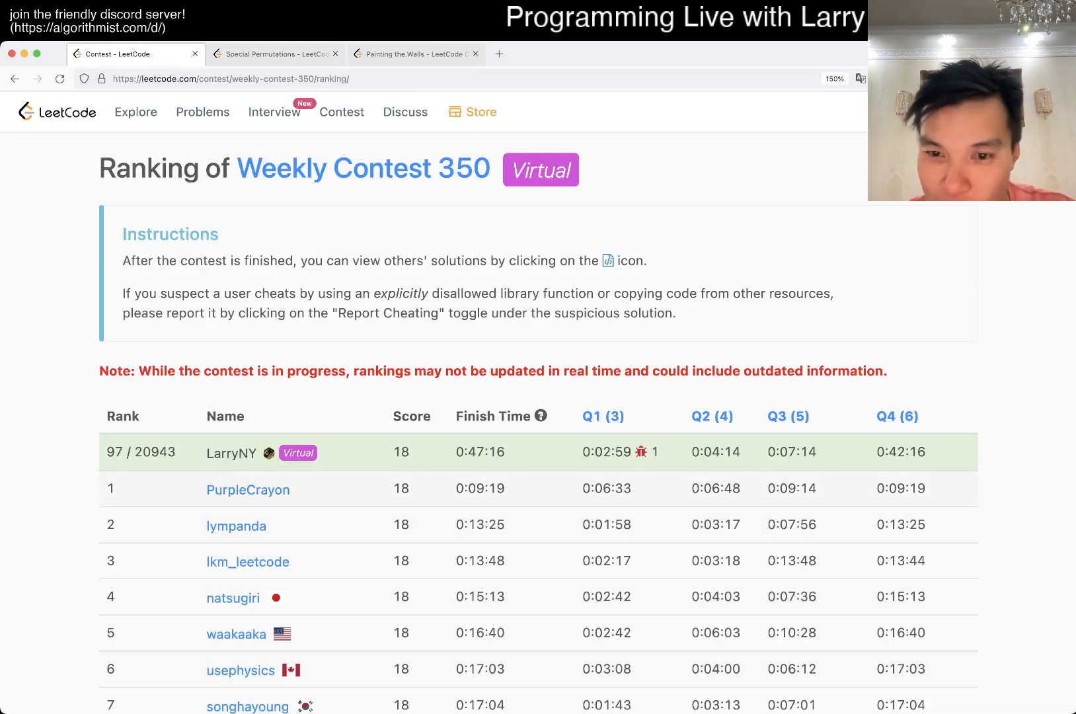
left_click(274, 53)
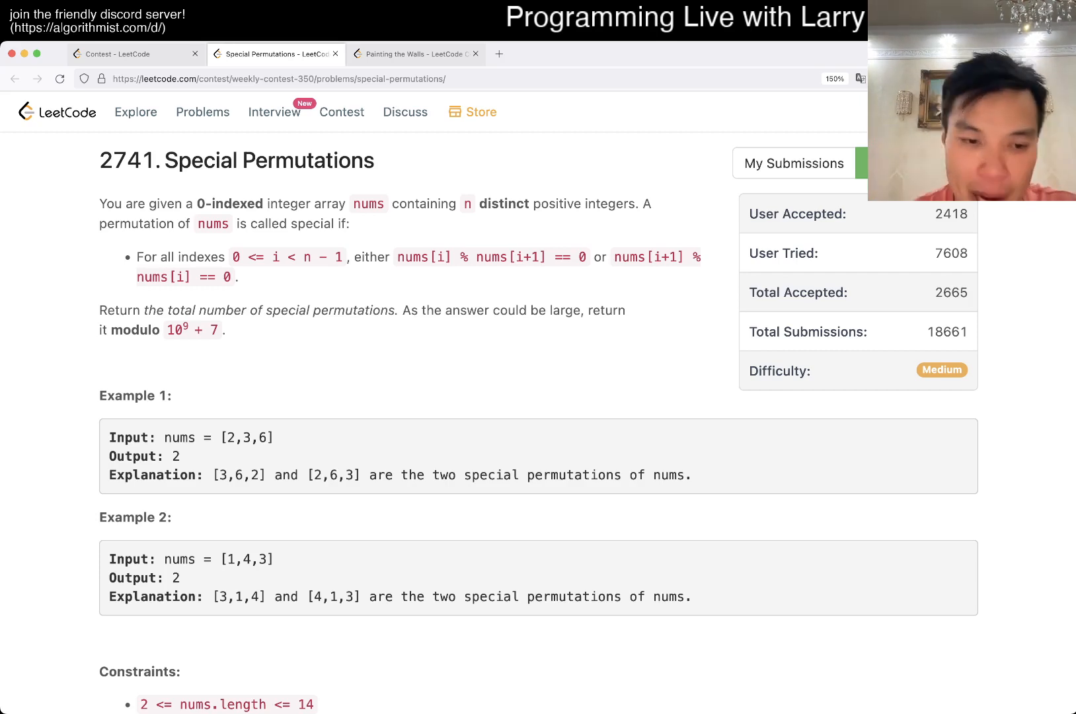
- Scroll down to the Python3 code editor below the problem statement
scroll("down", 3)
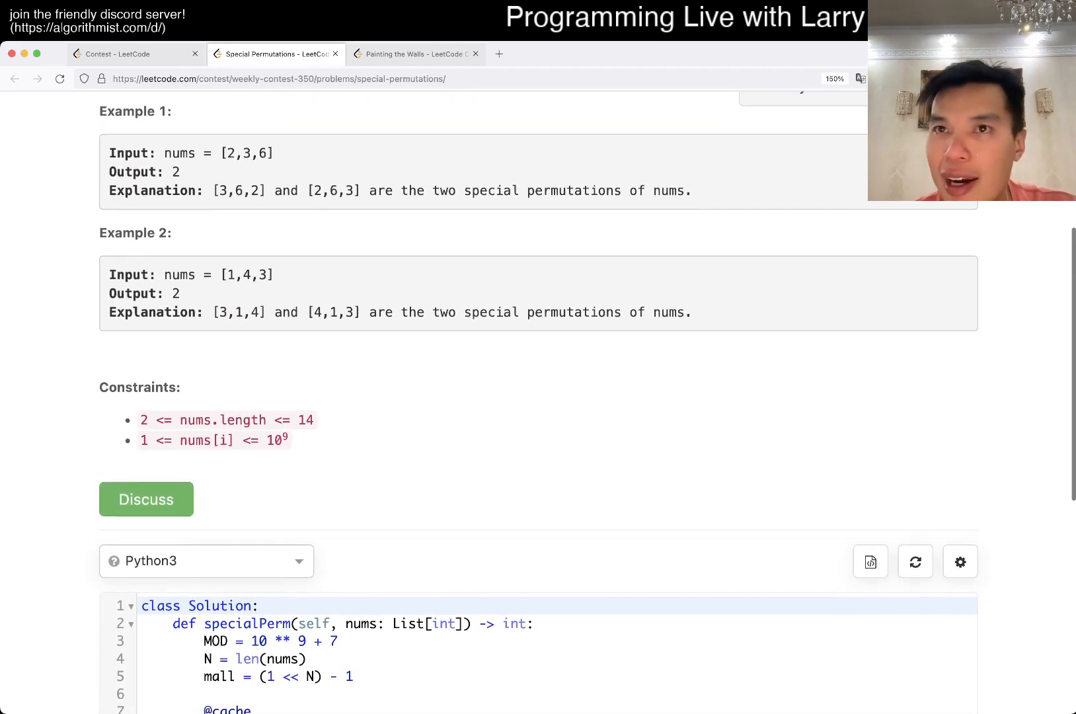
scroll("down", 3)
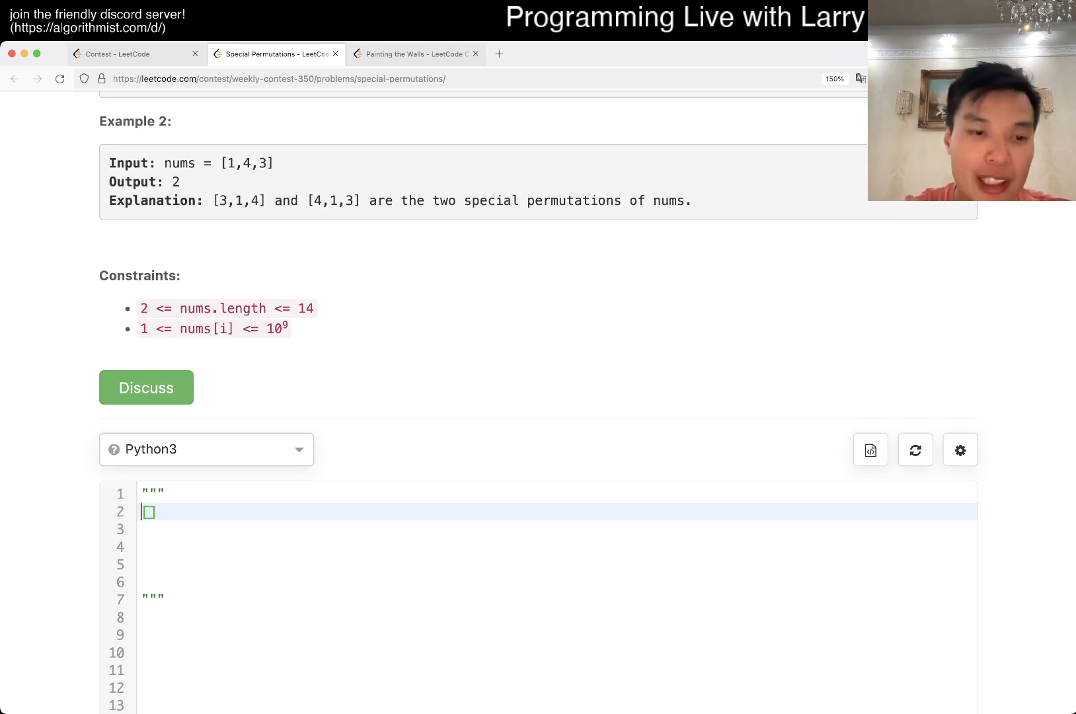
- Write the used list [False, False, True, False, True, False] in the notes
type("used = []")
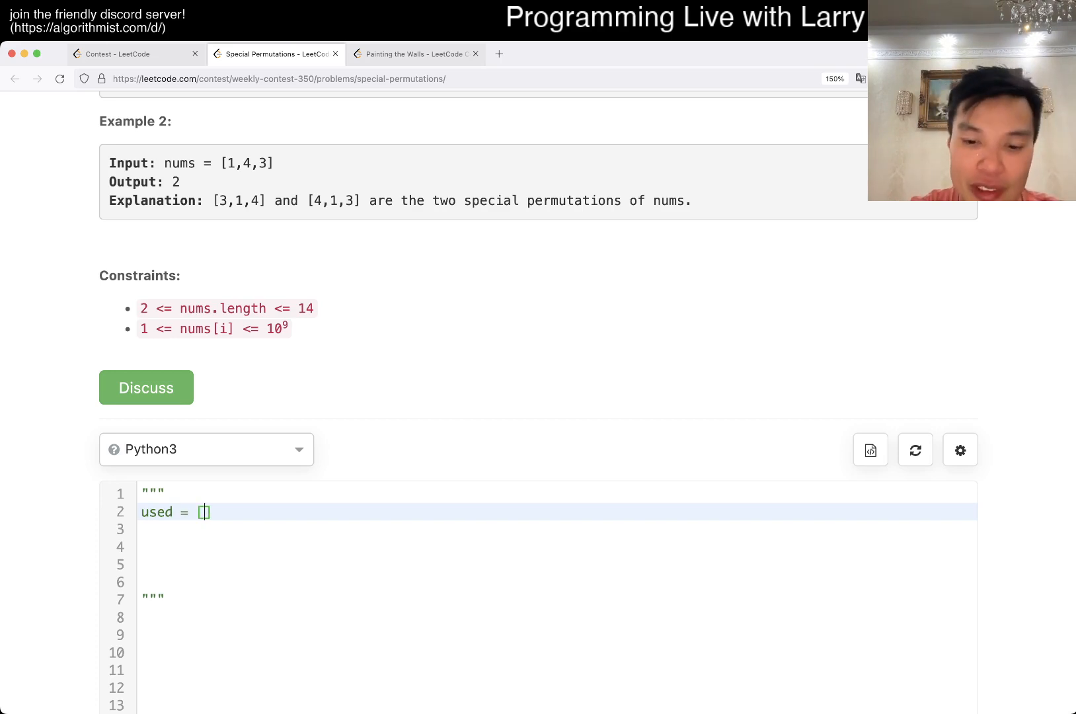
type("False, False, True")
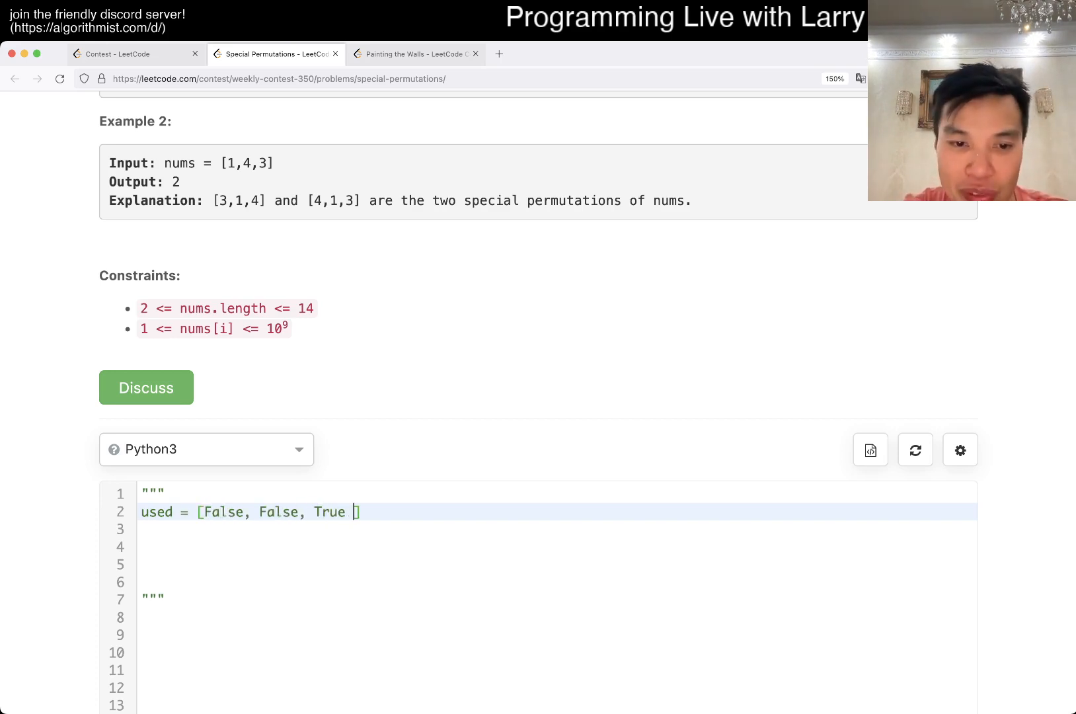
type(", False, T")
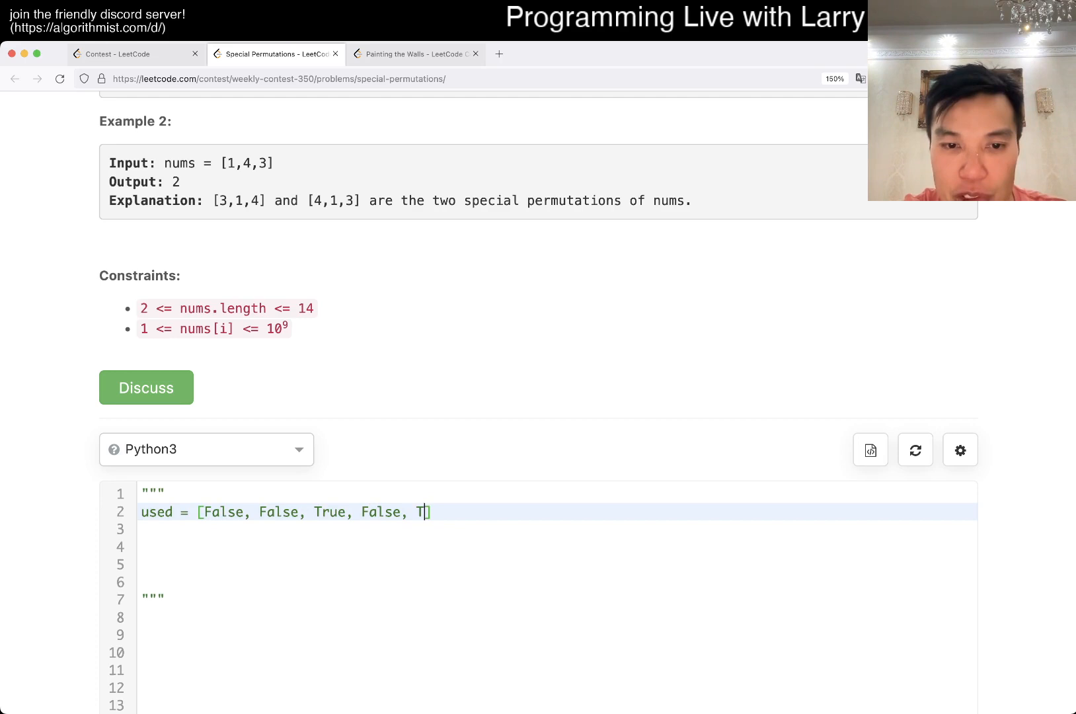
type("rue, False]")
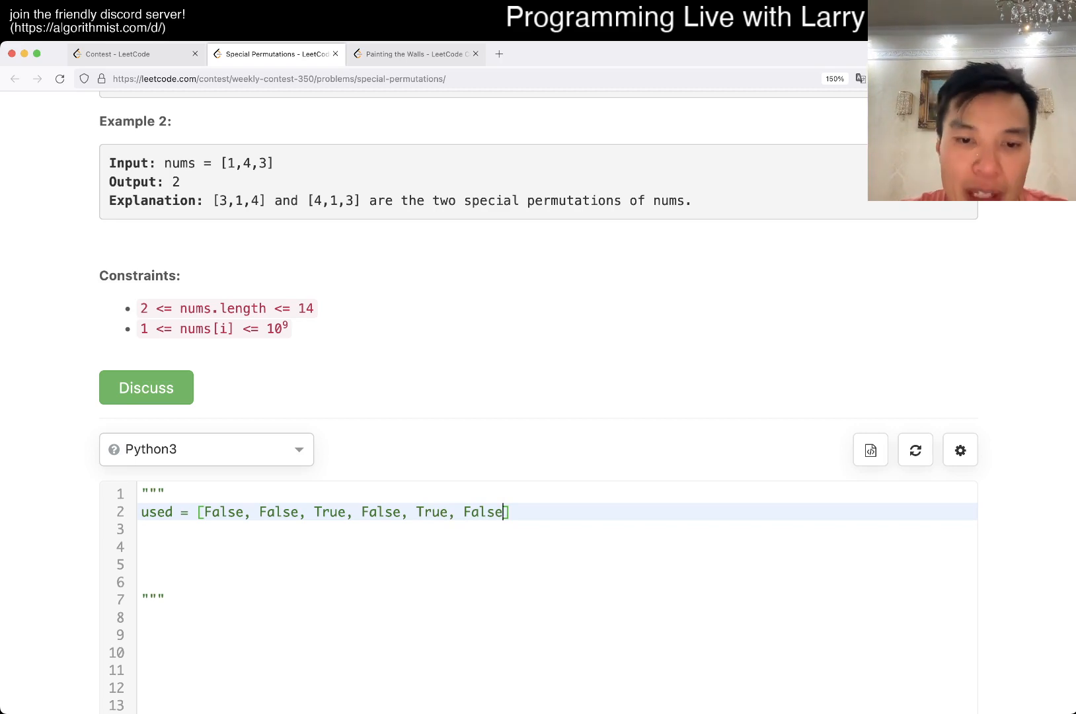
- Add the FFTFTF shorthand and the 001010 bit string on new lines
key("Enter")
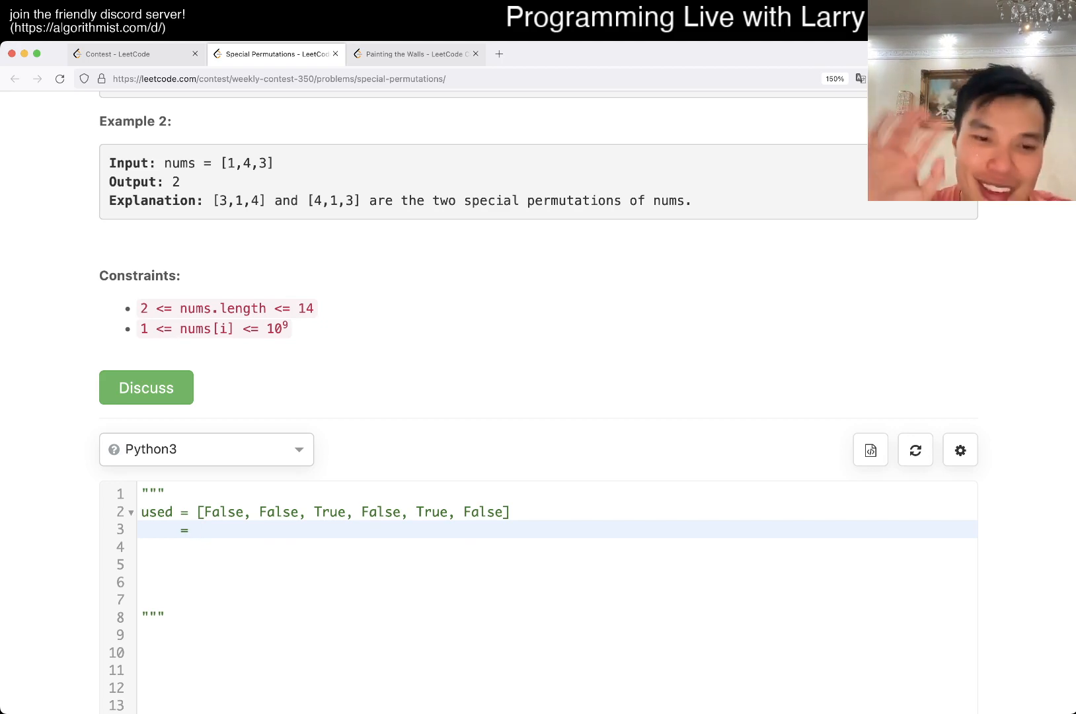
type("FFTF")
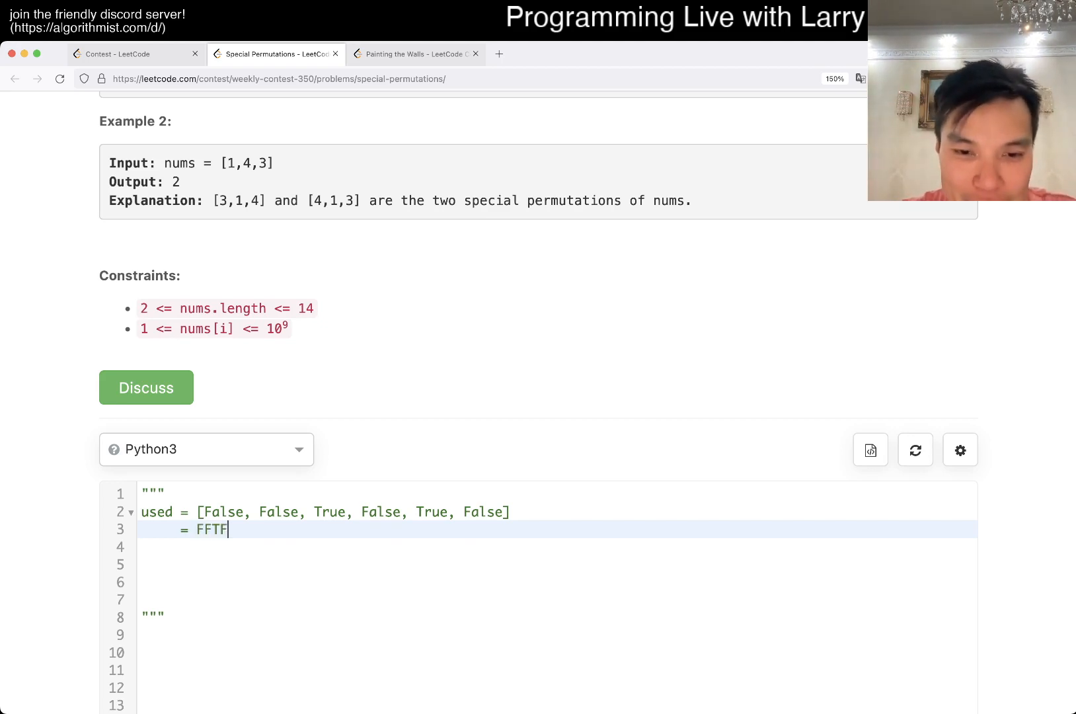
type("TF")
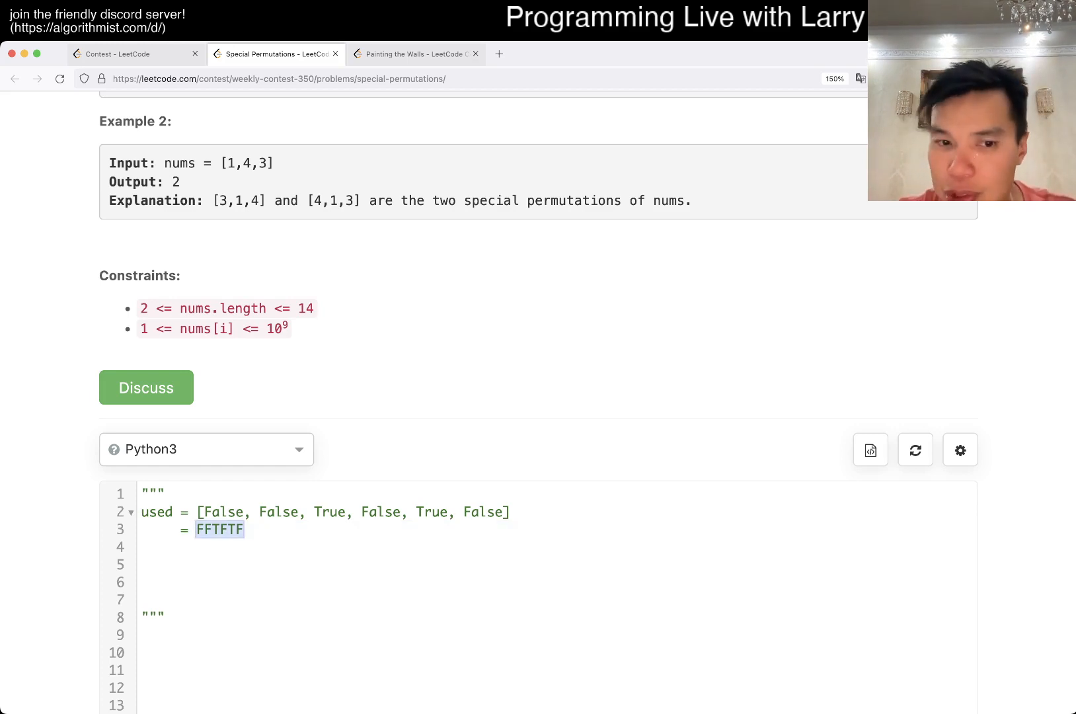
key("Enter")
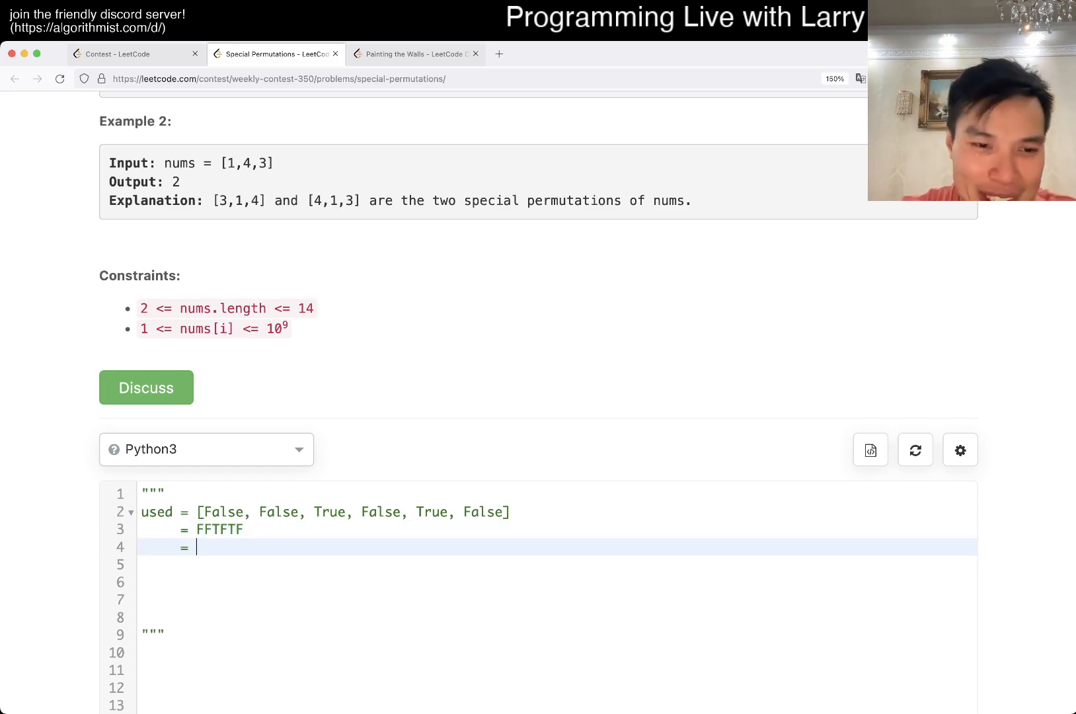
type("001010")
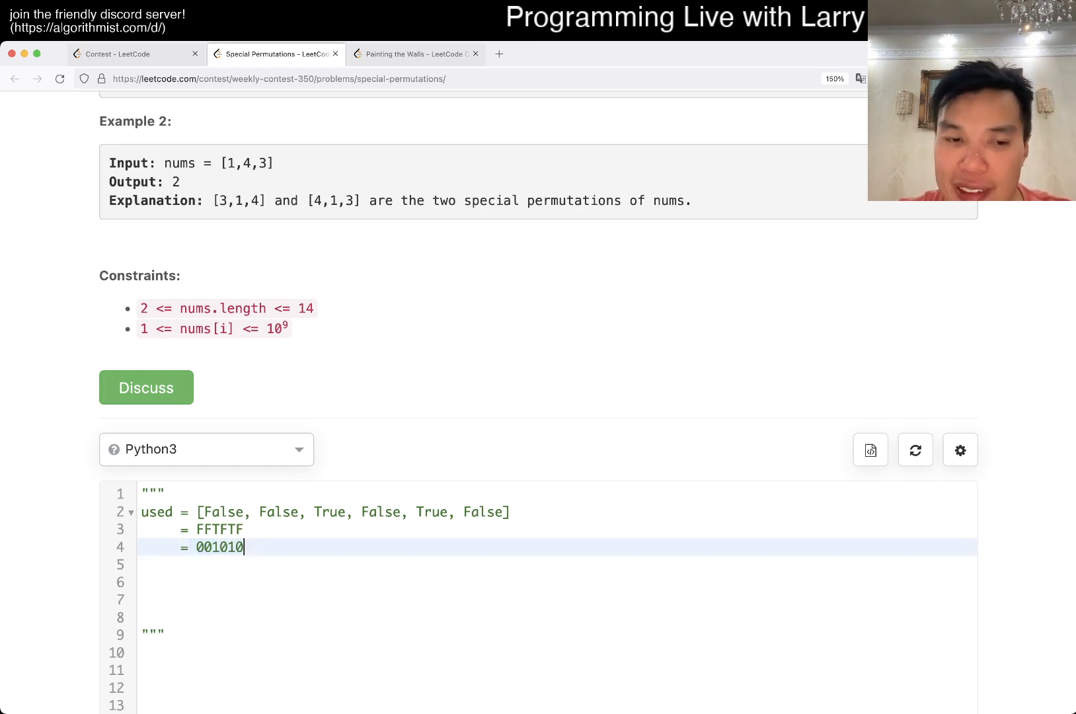
double_click(220, 547)
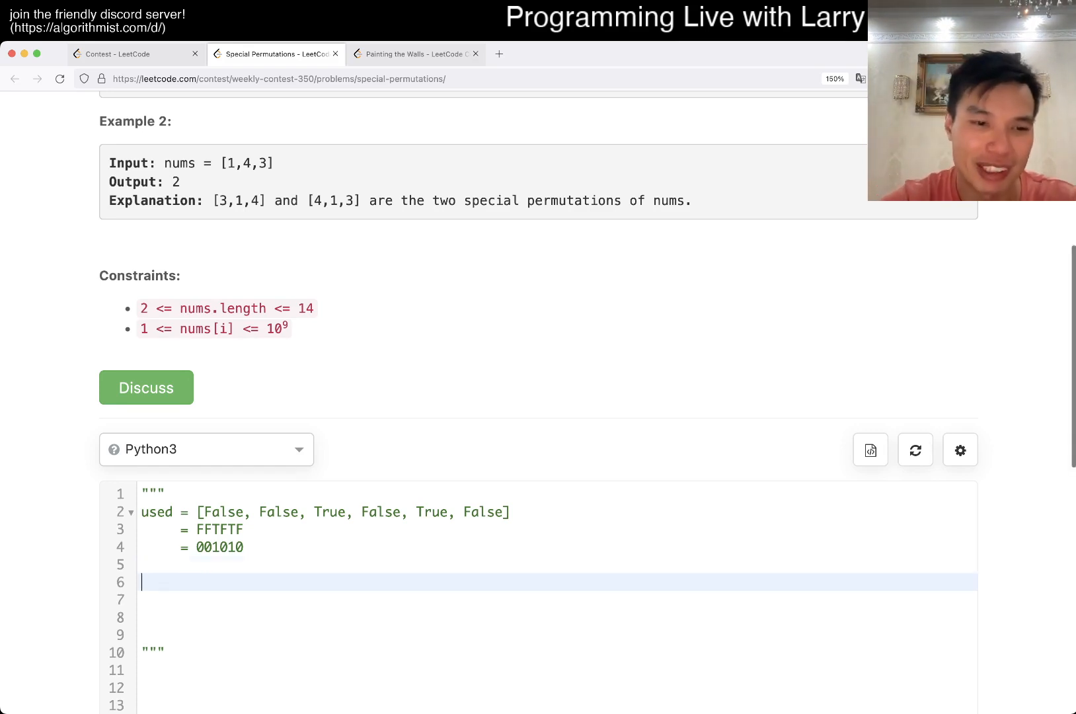
type("mask ^ (1 <<")
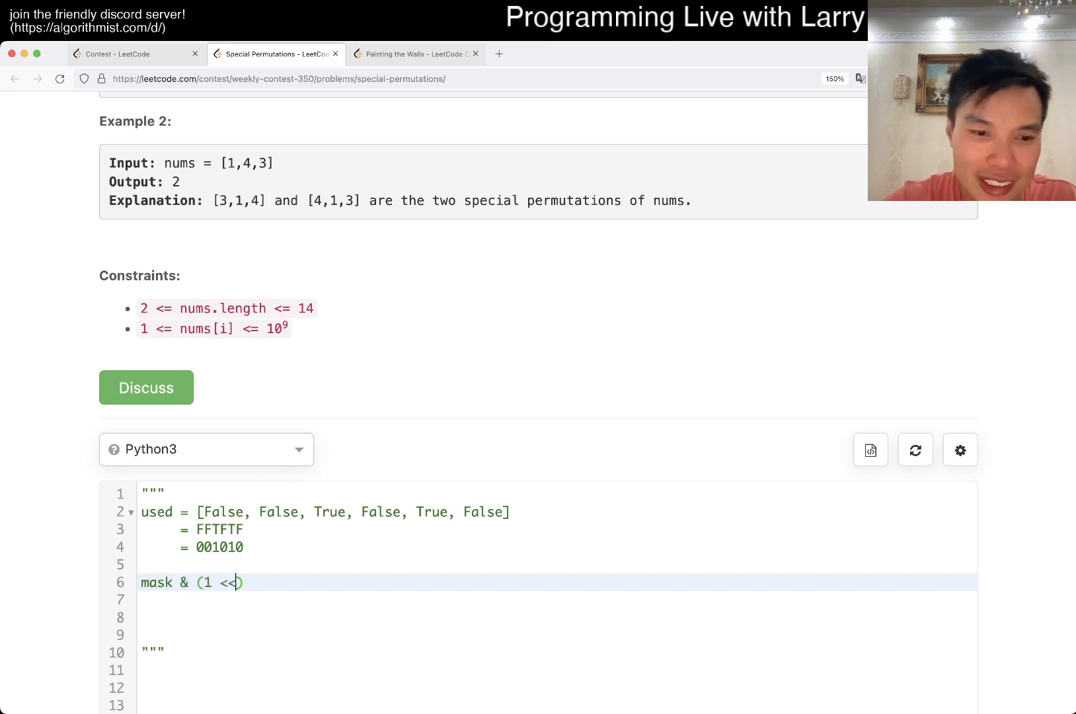
type("i")
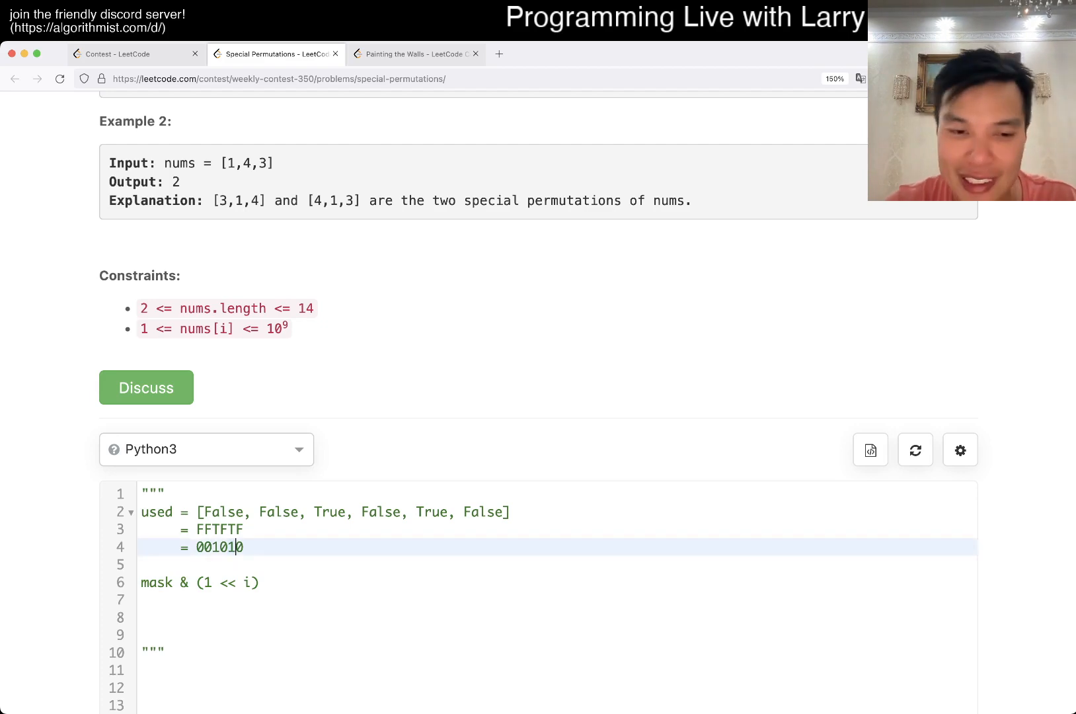
type("= i")
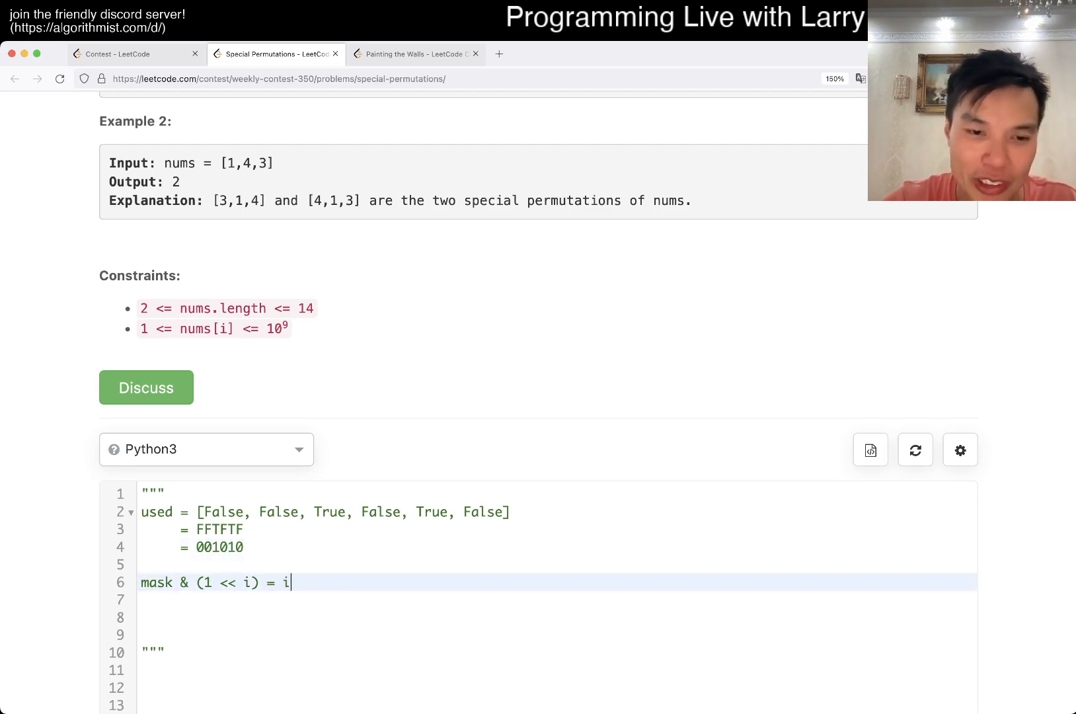
type("if used[i]")
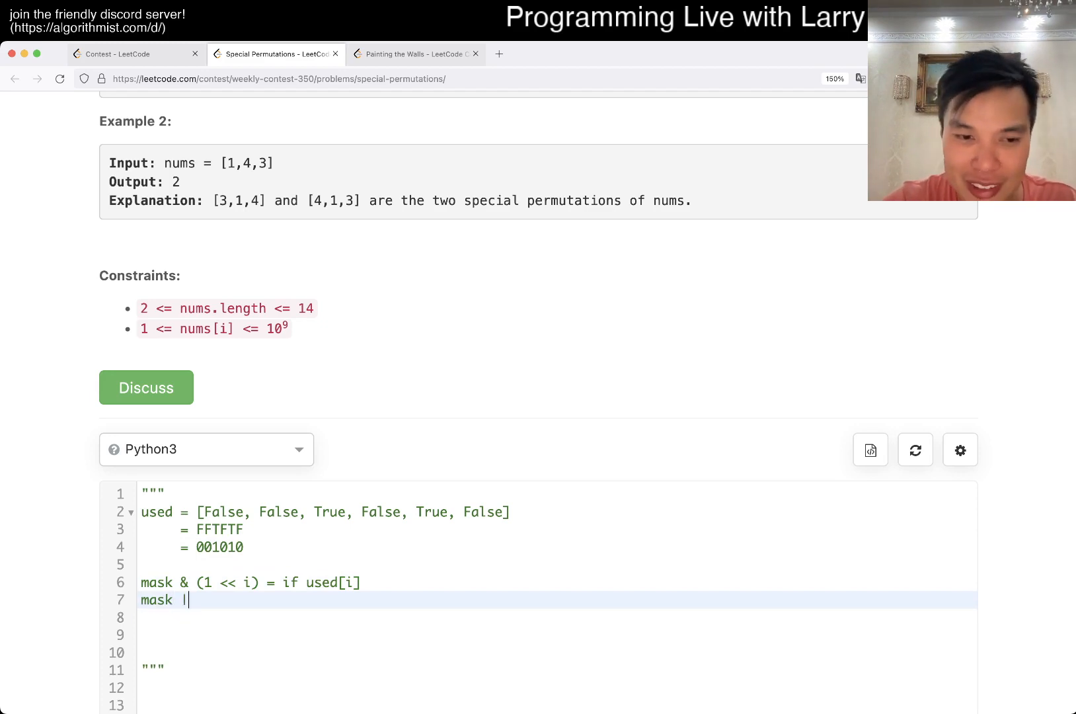
type("(1 << )")
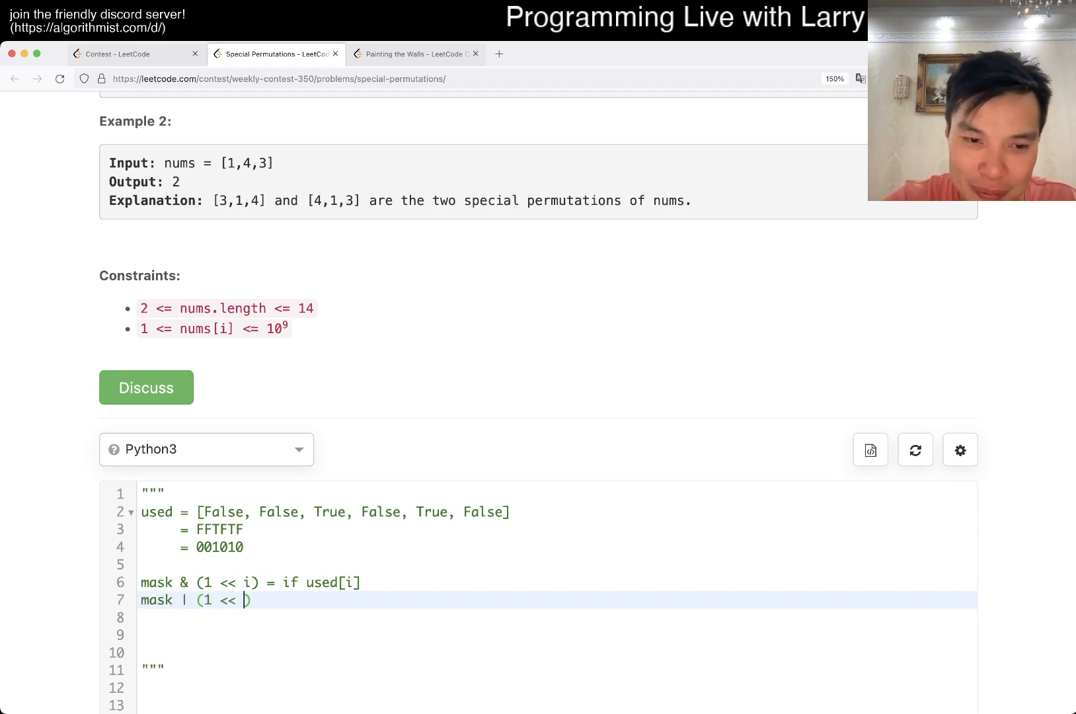
type("i) = used[")
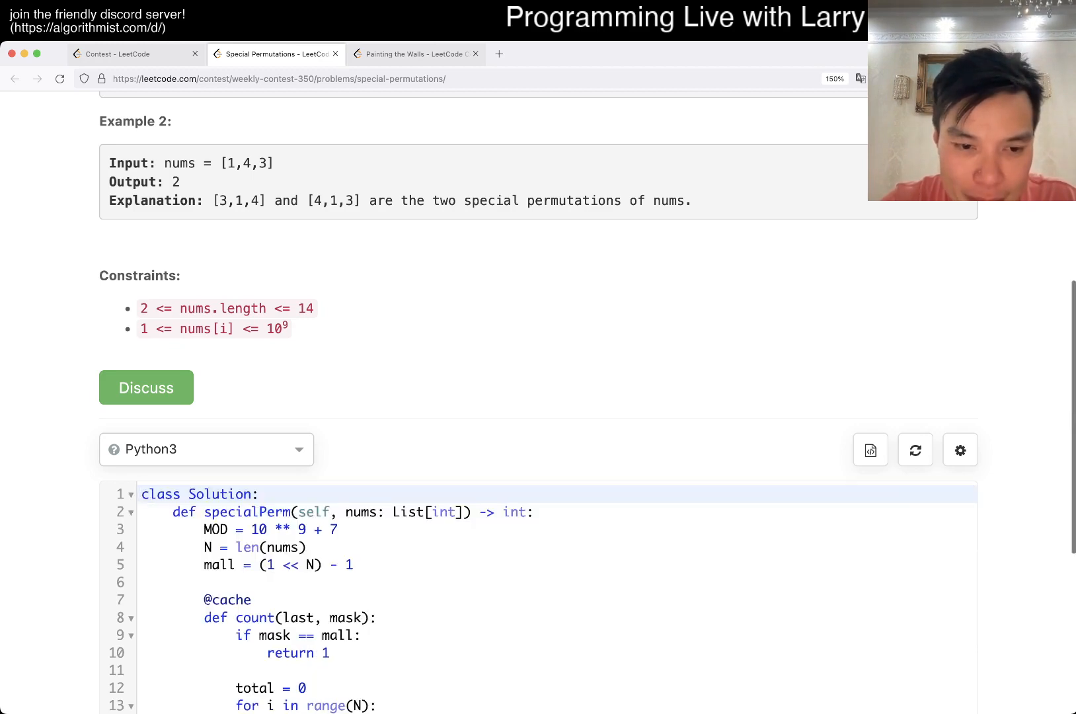
- Comment that last is the permutation's last element and mask the 'used' boolean vector
scroll("down", 3)
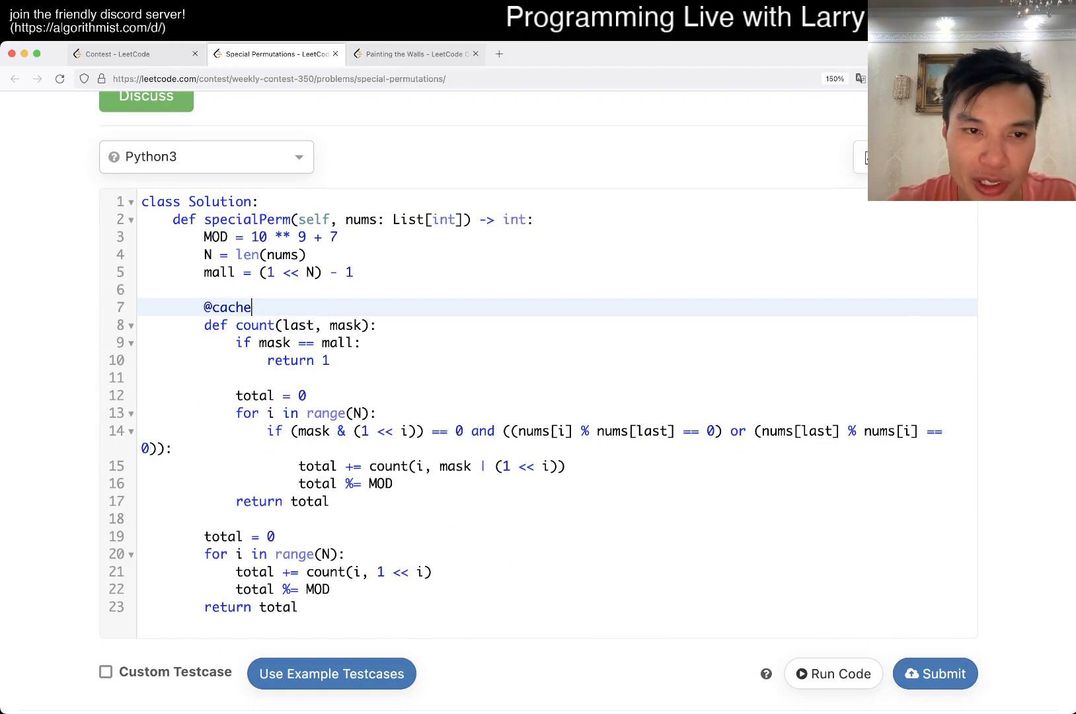
type("# last -> last")
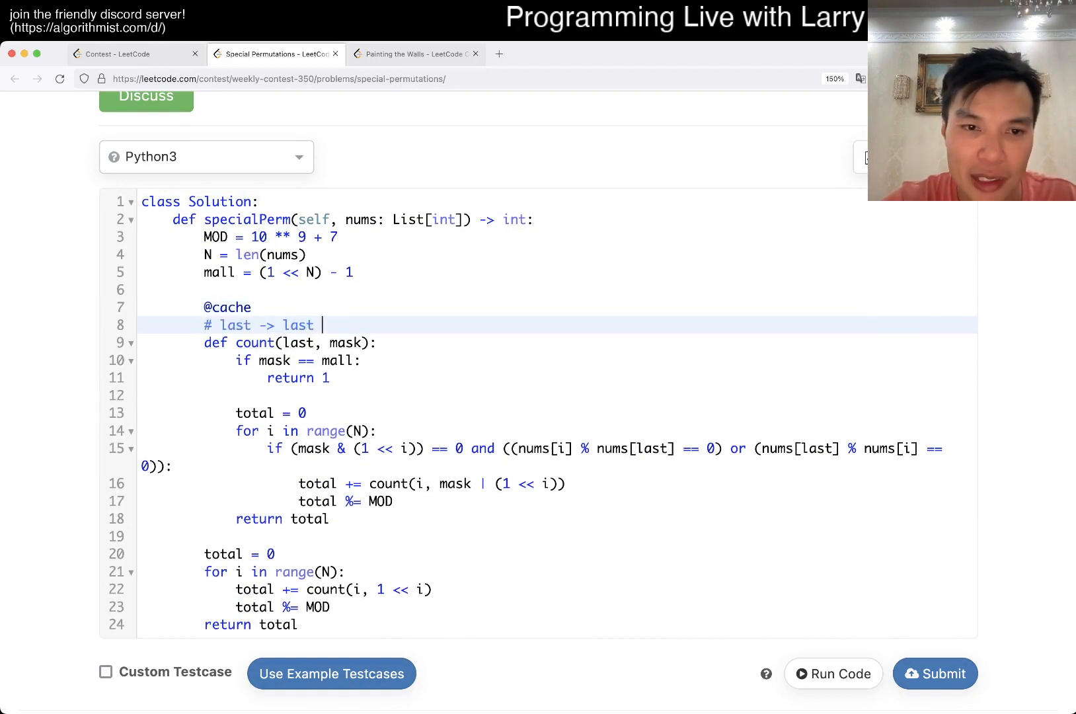
type("element in the permutation")
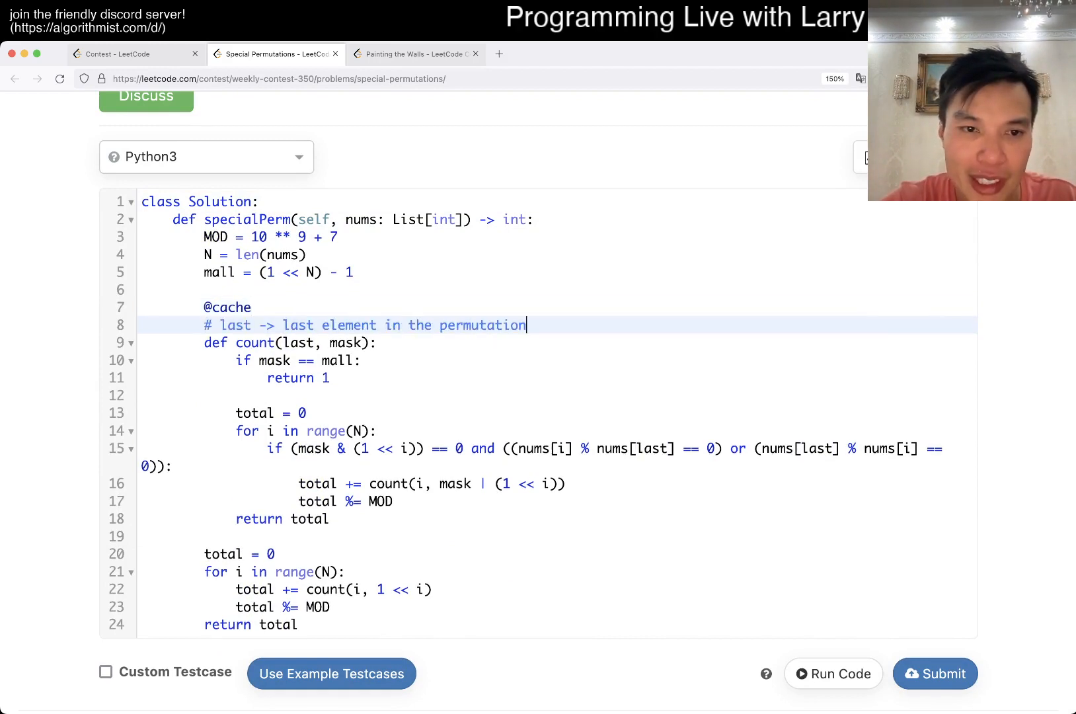
type("# mask ->")
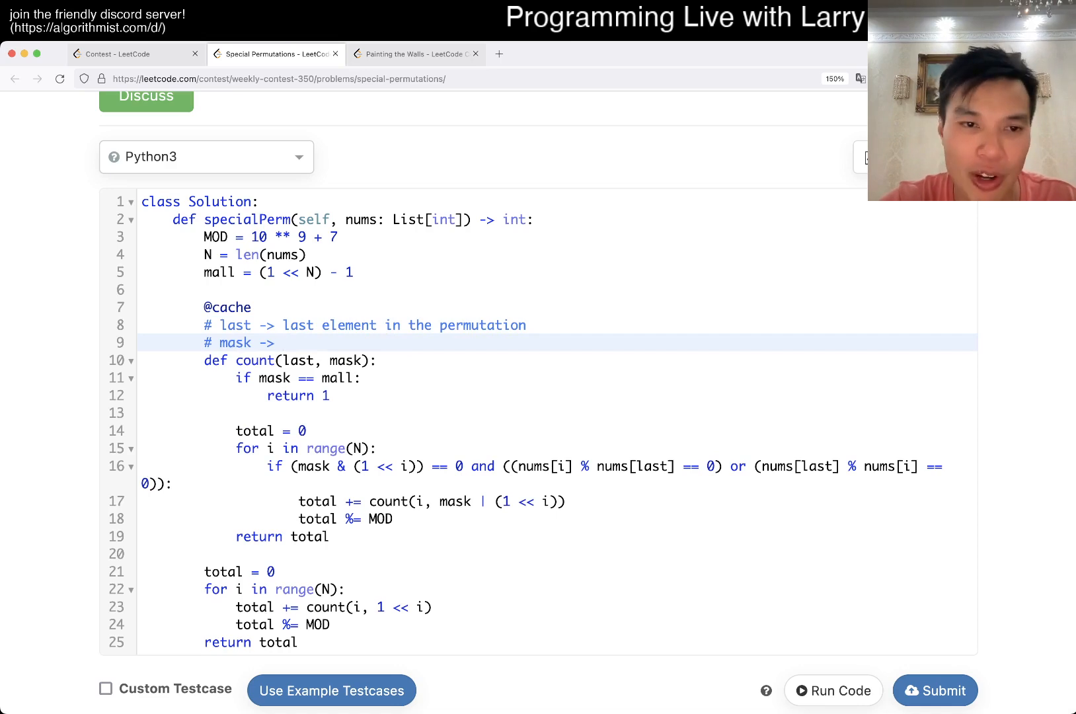
type("the \"used\"")
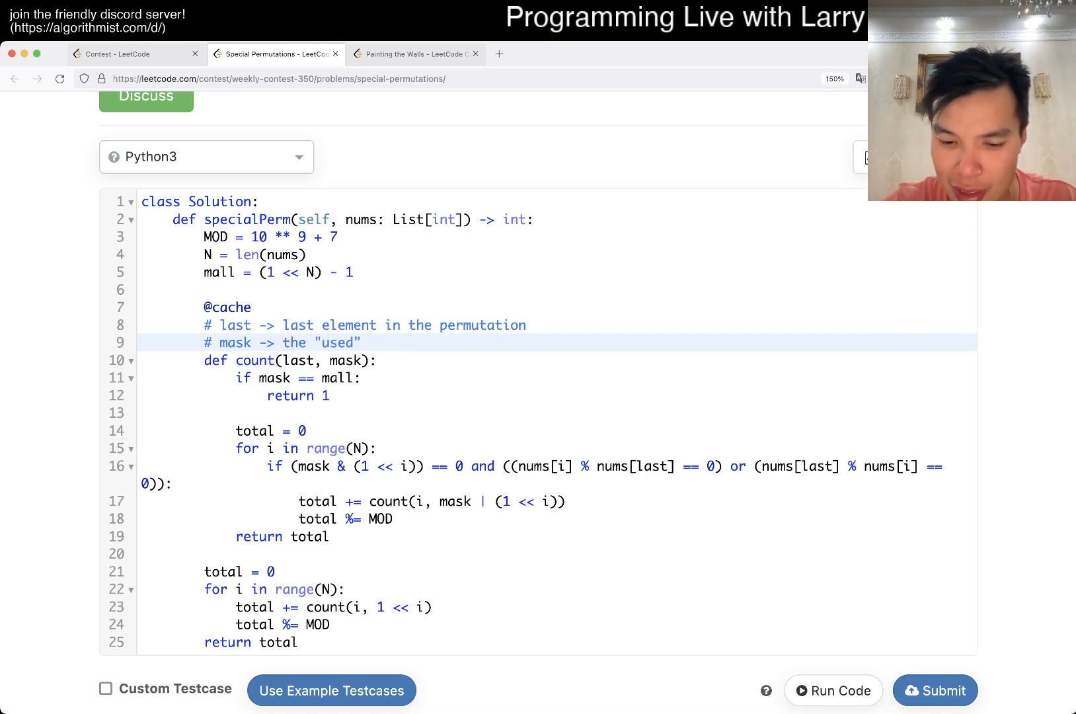
type("boolean vector")
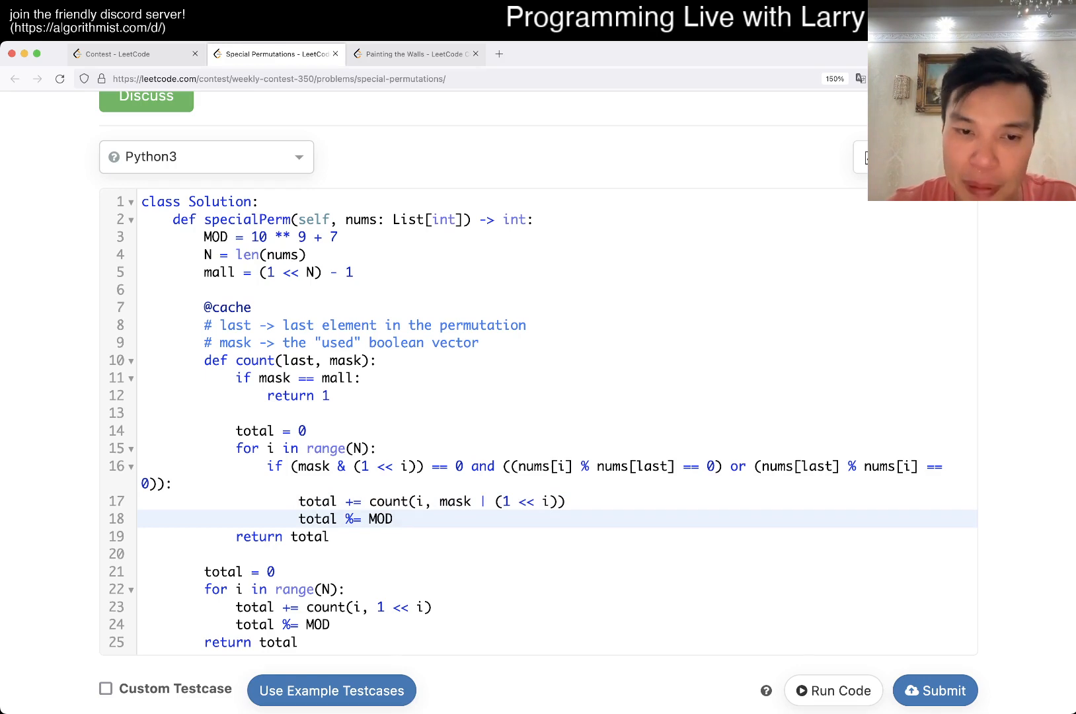
left_click_drag(203, 572, 299, 642)
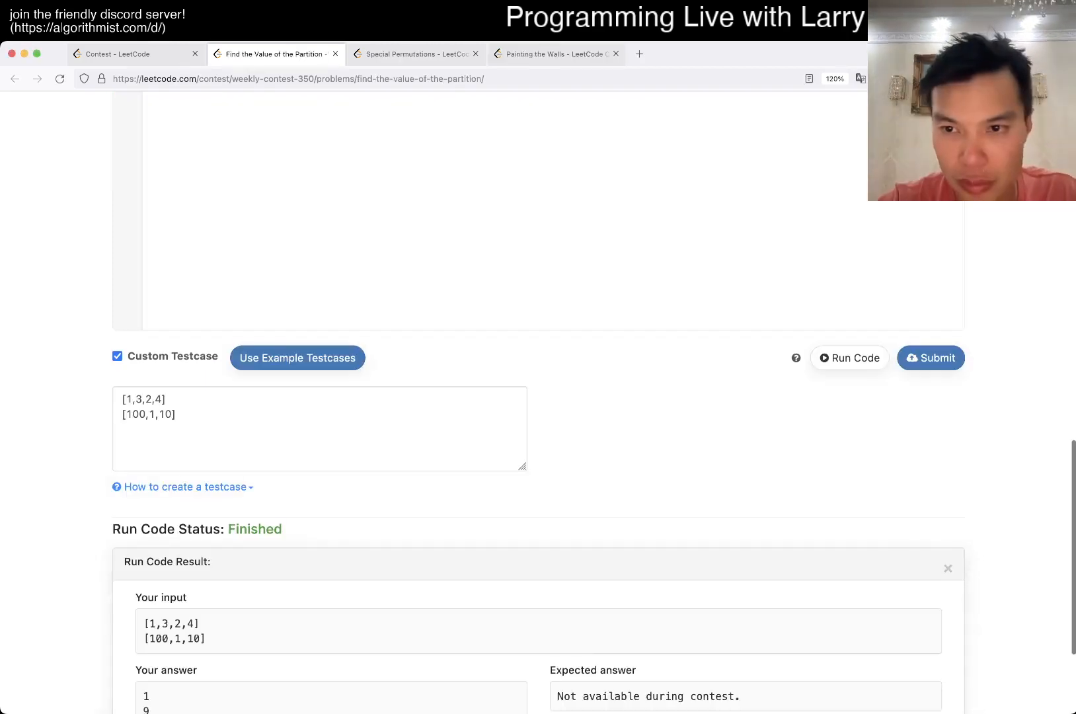
- Return to the Special Permutations tab and define MOD = 10 ** 9 + 7
left_click(931, 357)
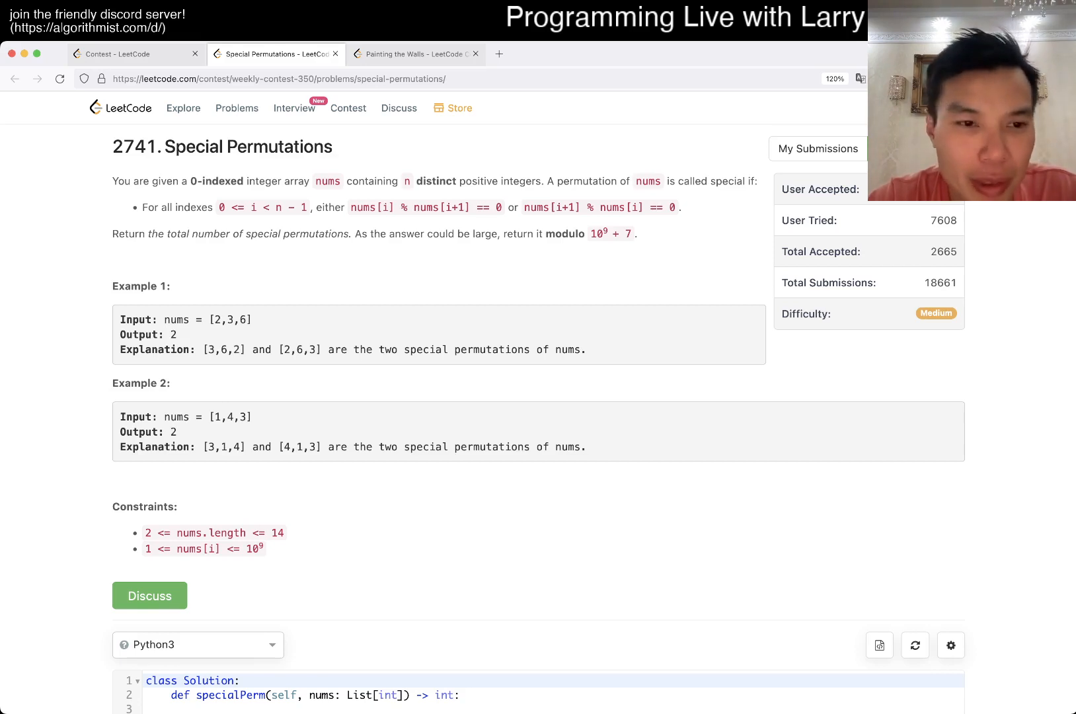
scroll("down", 3)
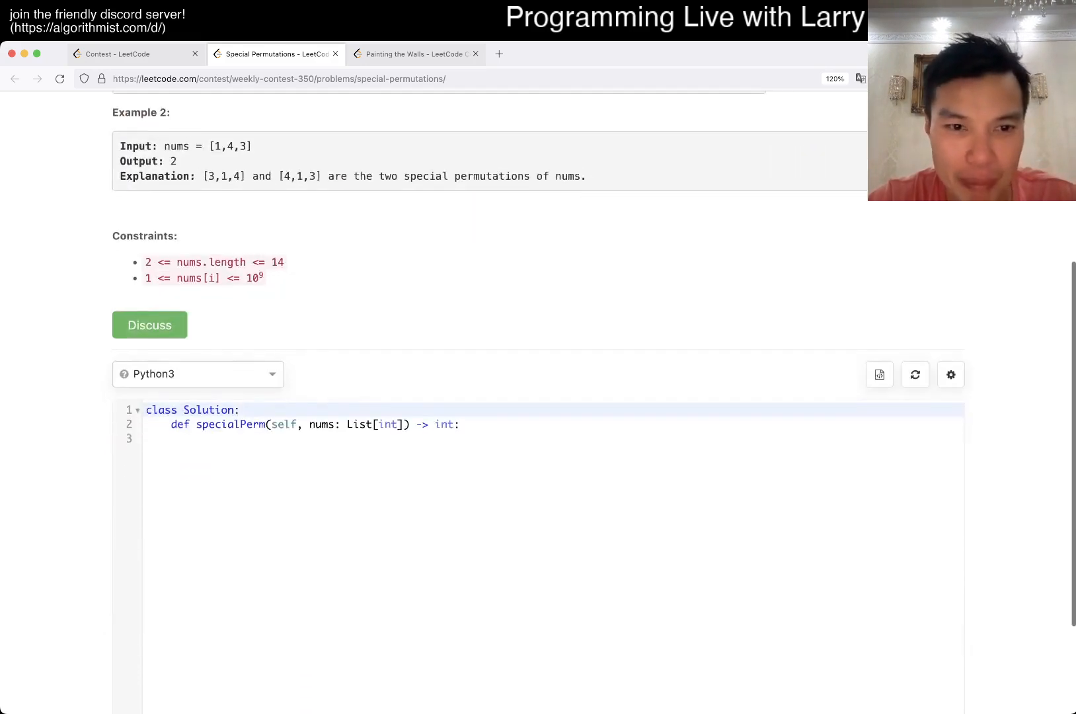
type("MOD = 10 ** 9 + 7")
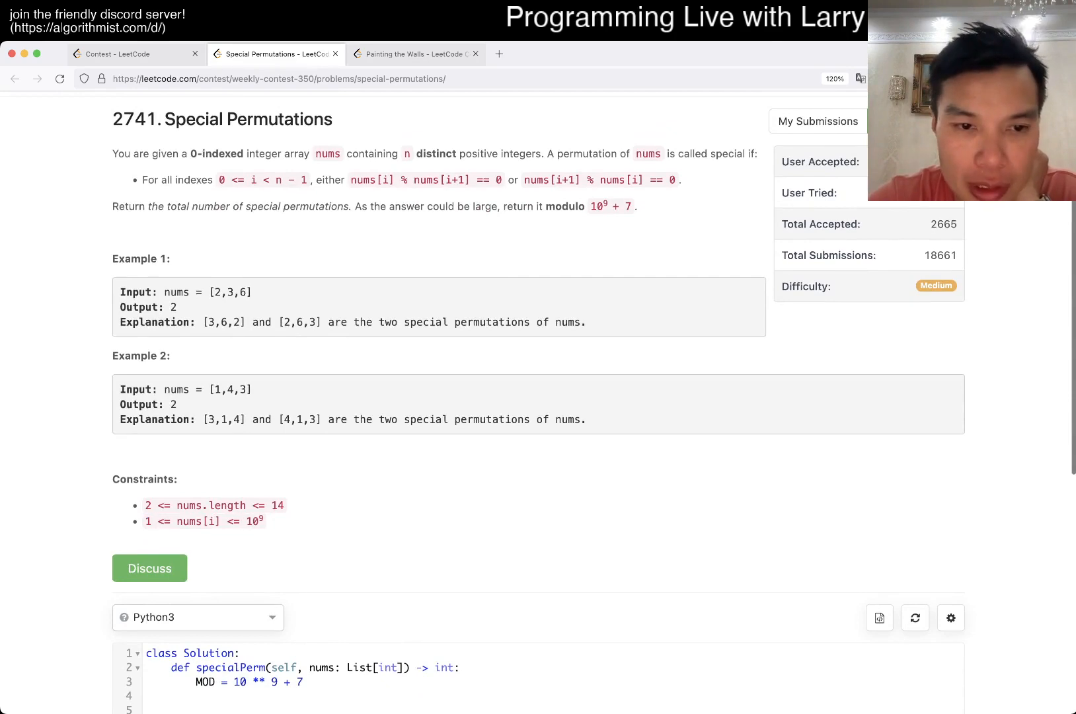
- Add the empty count(last, mask) helper header
scroll("down", 3)
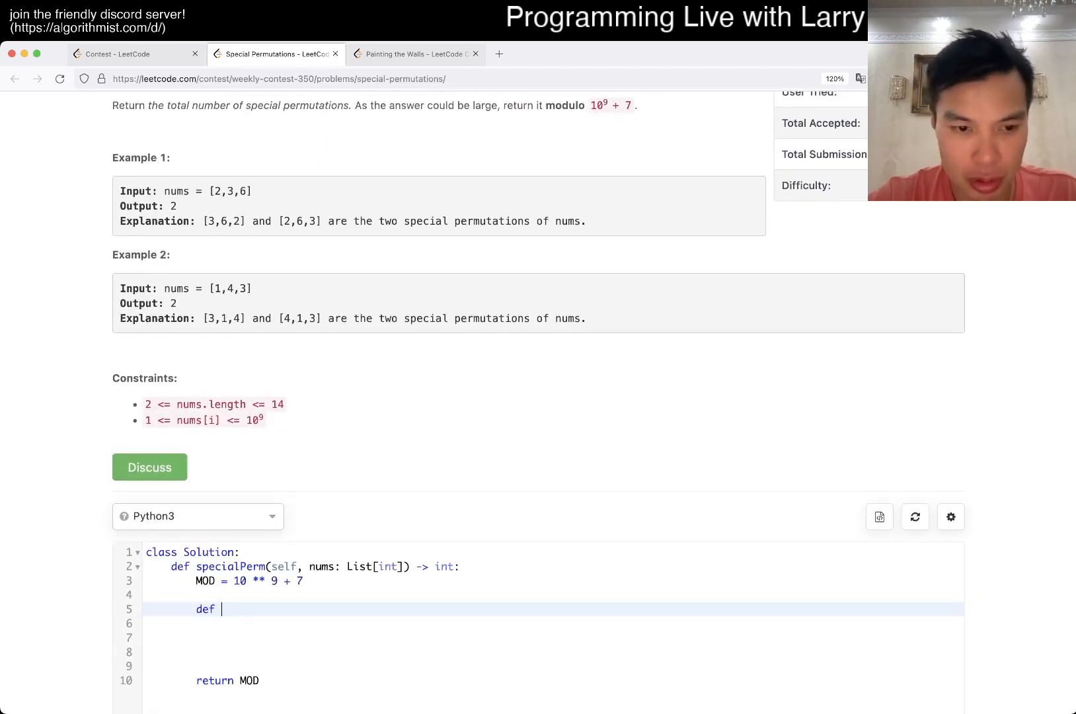
type("calc()")
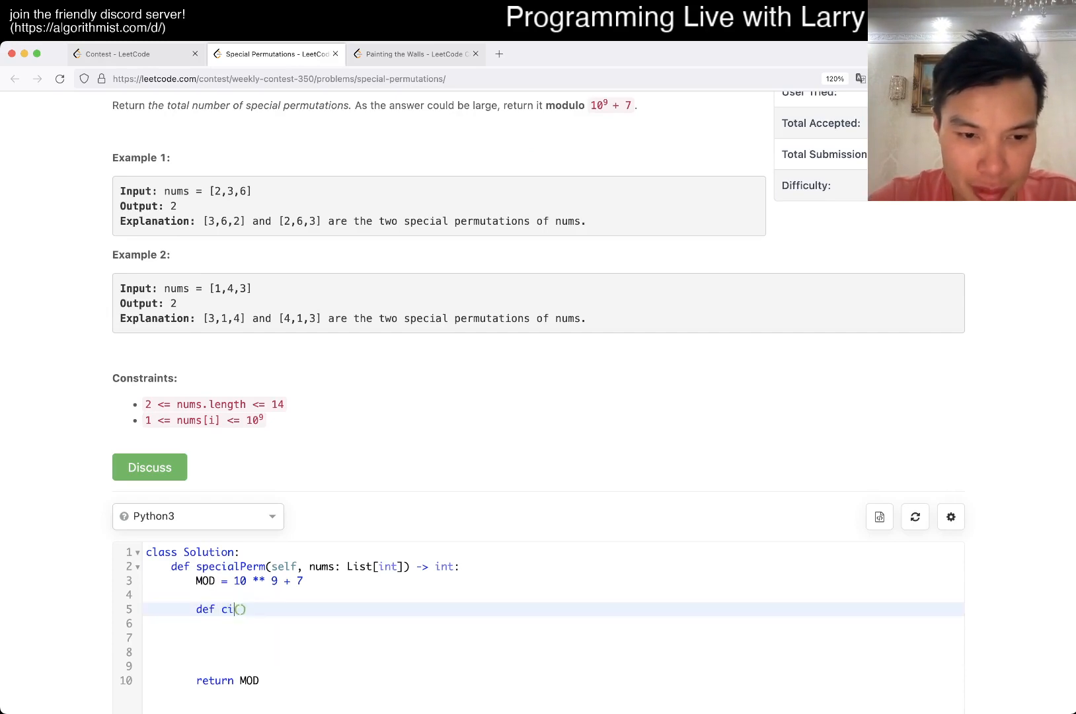
type("ount")
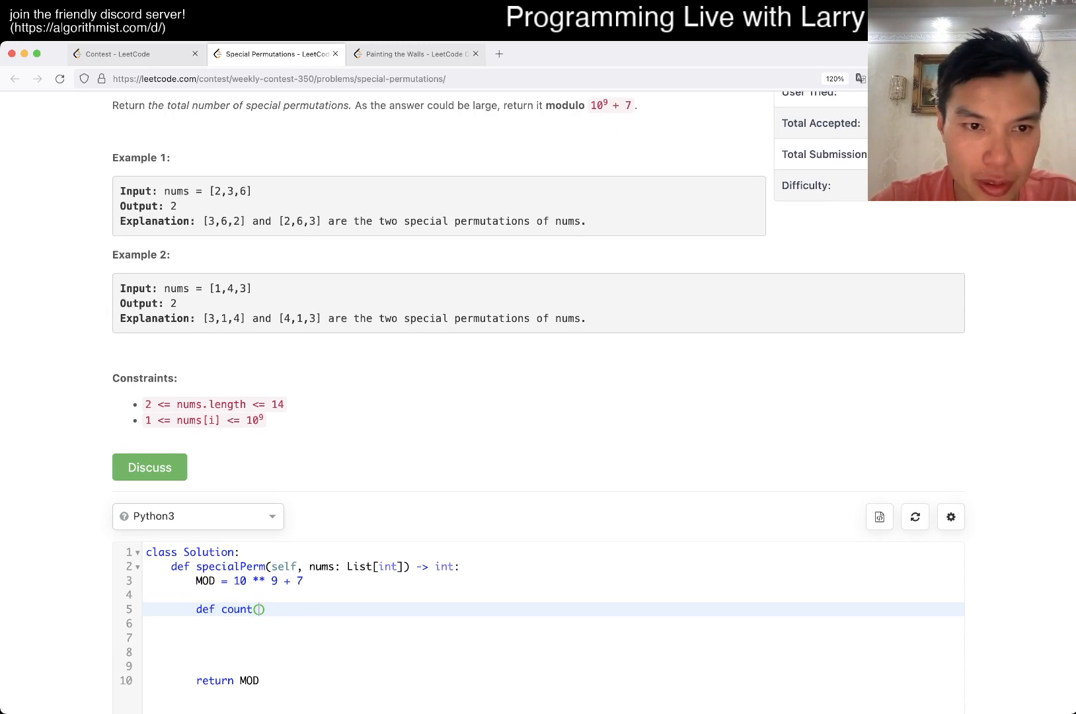
type("last, index")
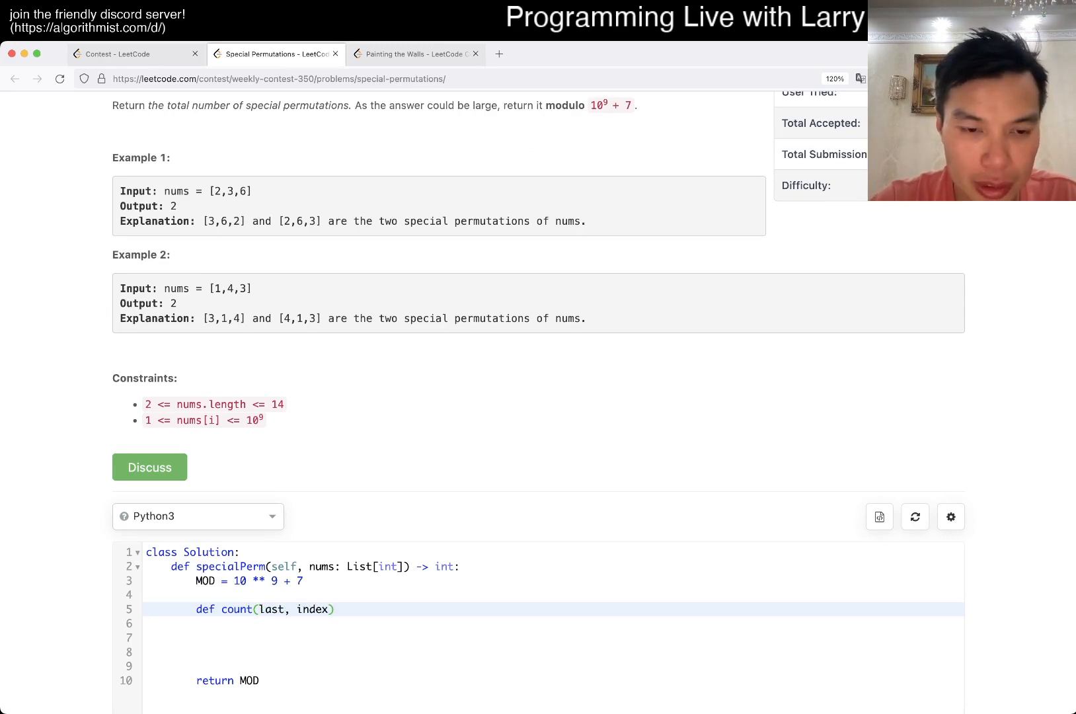
key("Backspace")
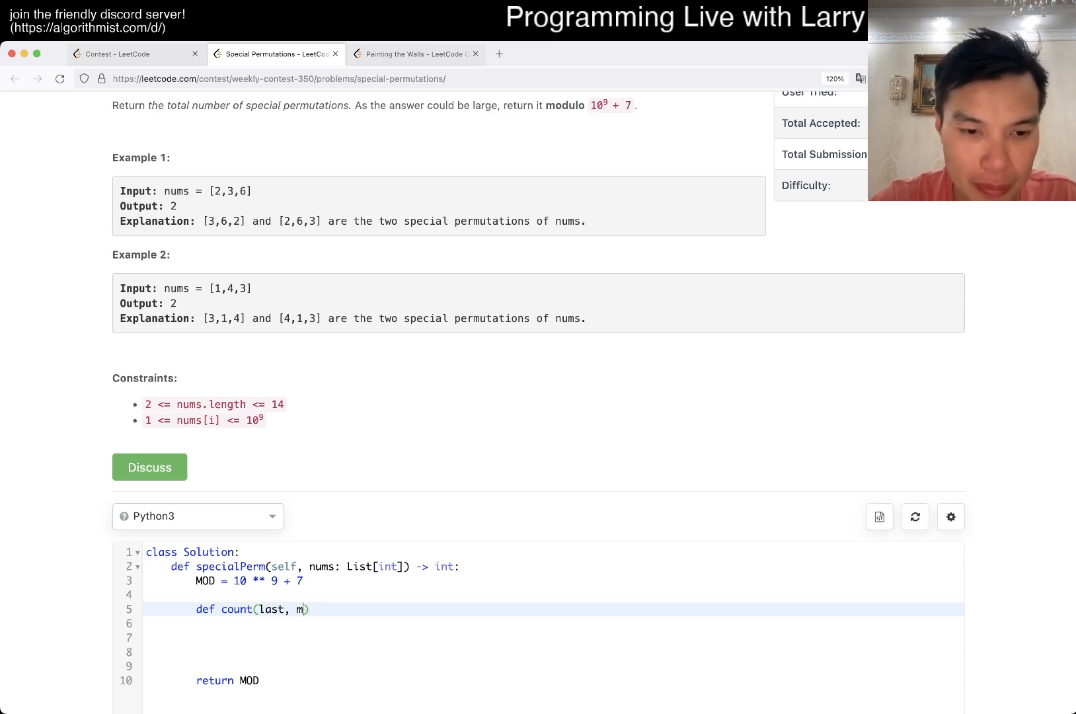
type("ask):")
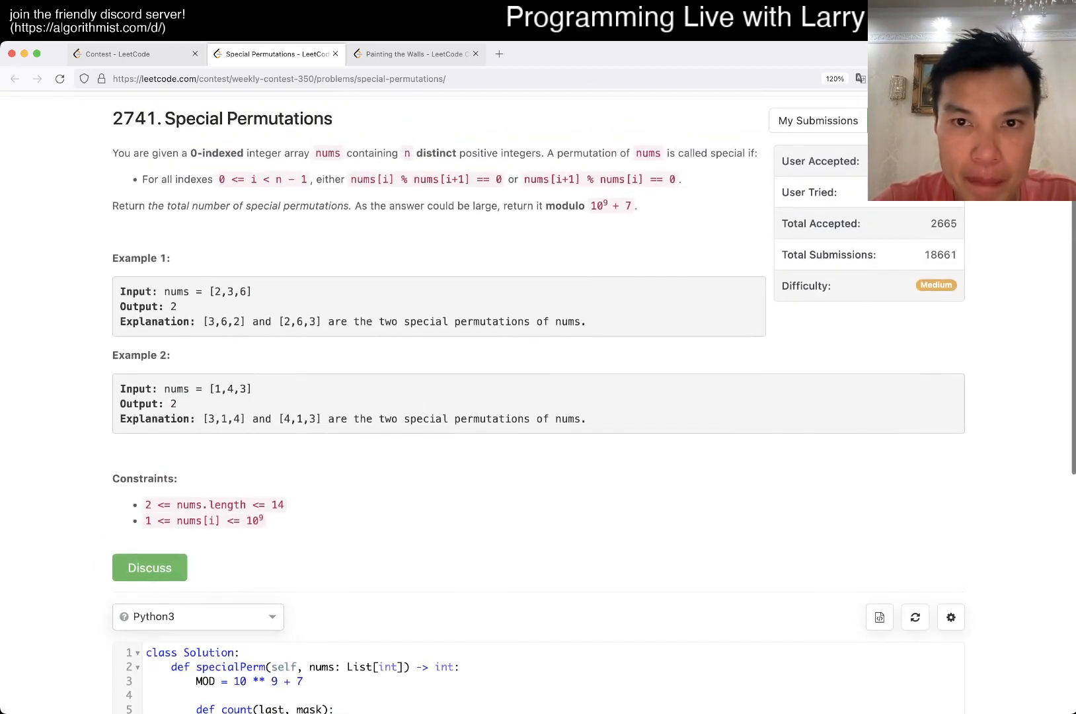
scroll("down", 3)
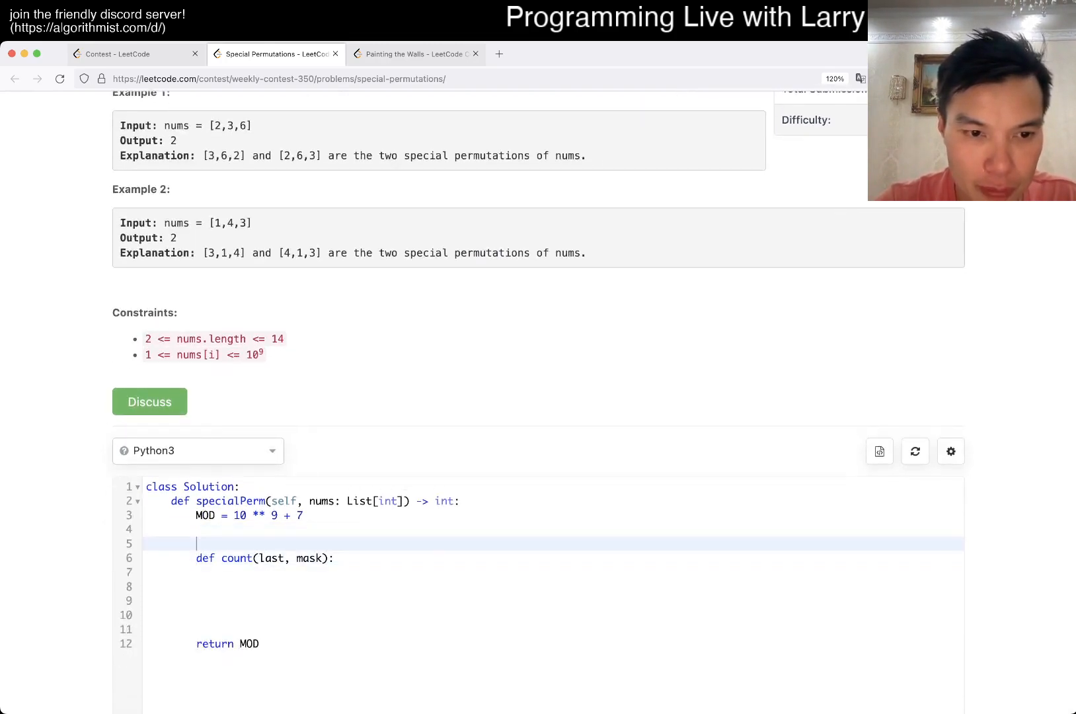
- Set N = len(nums) and add count's full-mask base case
type("N = len(um)")
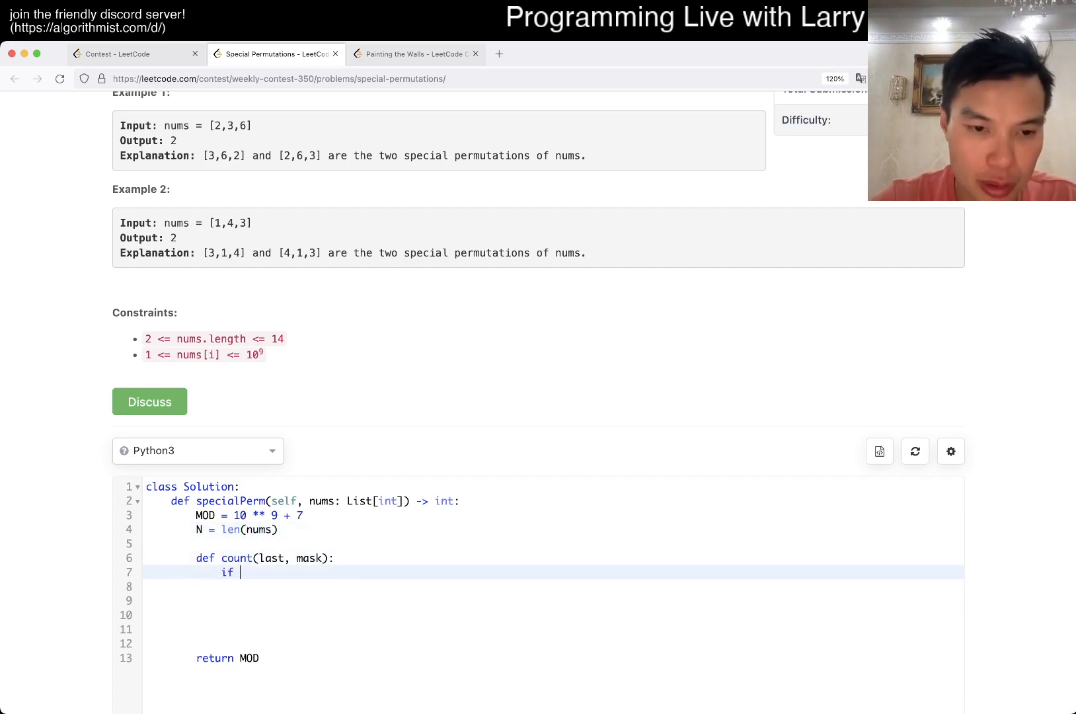
type("mask == ()")
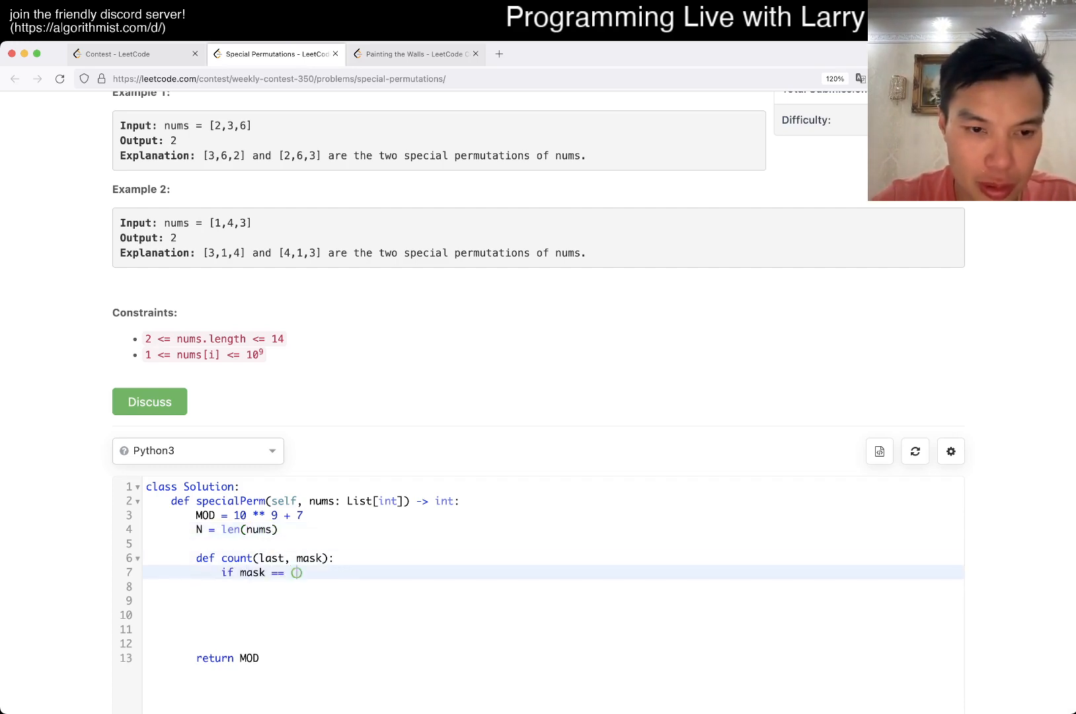
type("all")
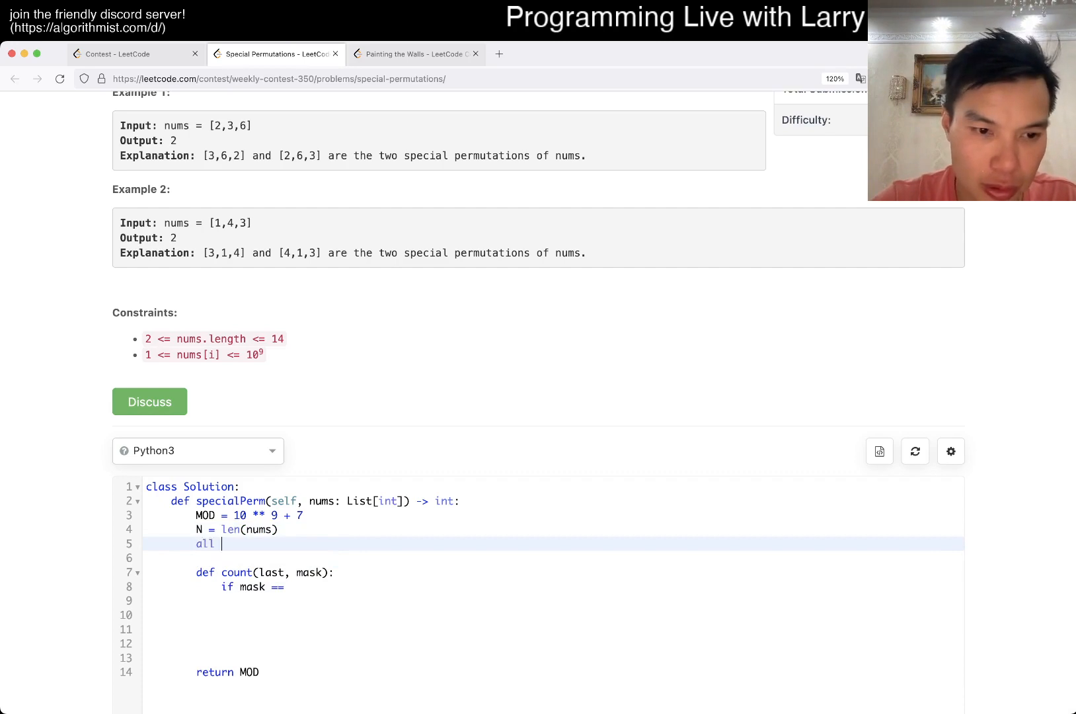
type("mall = (1 << N) - 1")
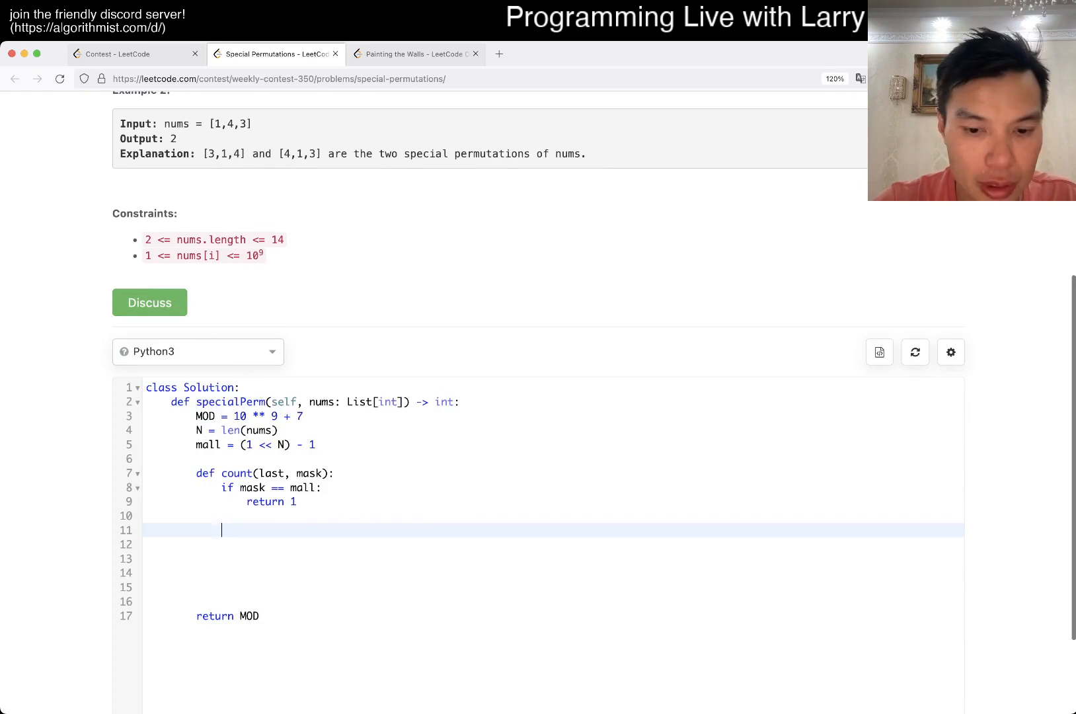
- Loop over i, adding count(i, mask | (1 << i)) when divisible, then return total
type("for i in range(N):")
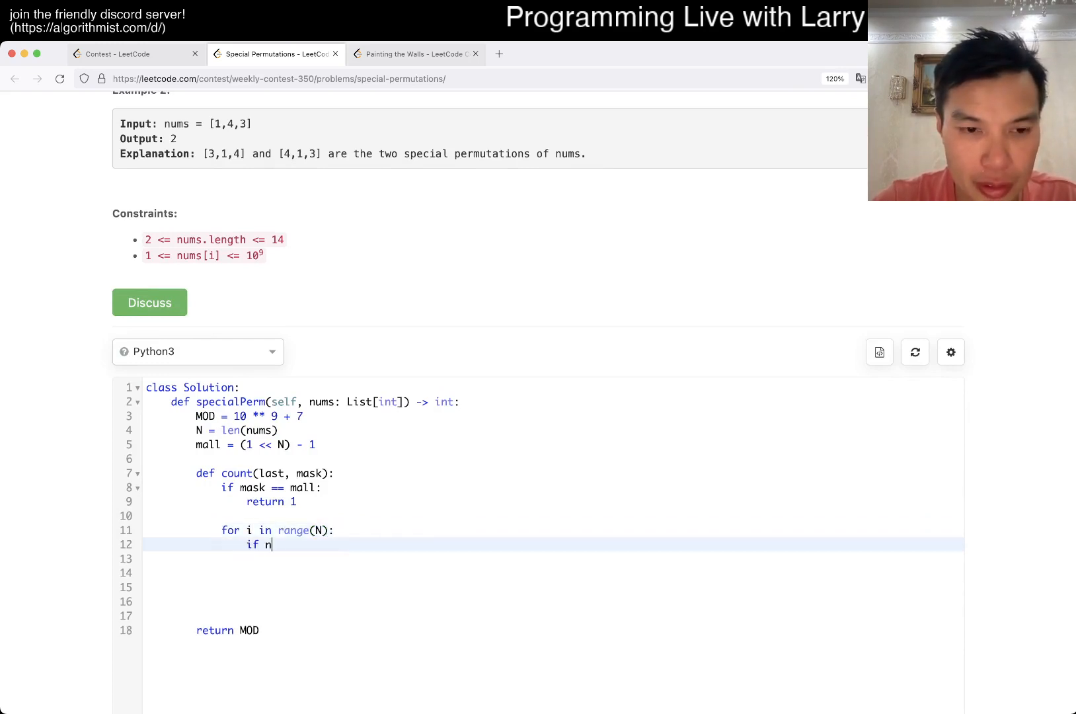
type("ums[i]")
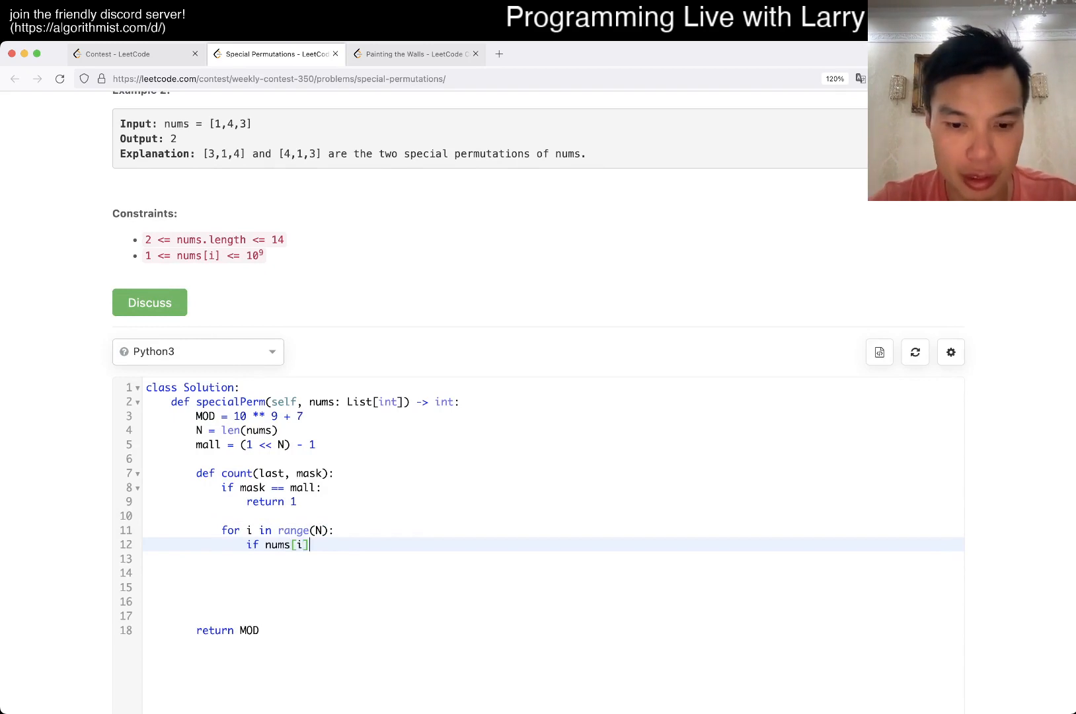
type("% nums[last] == 0 or nums")
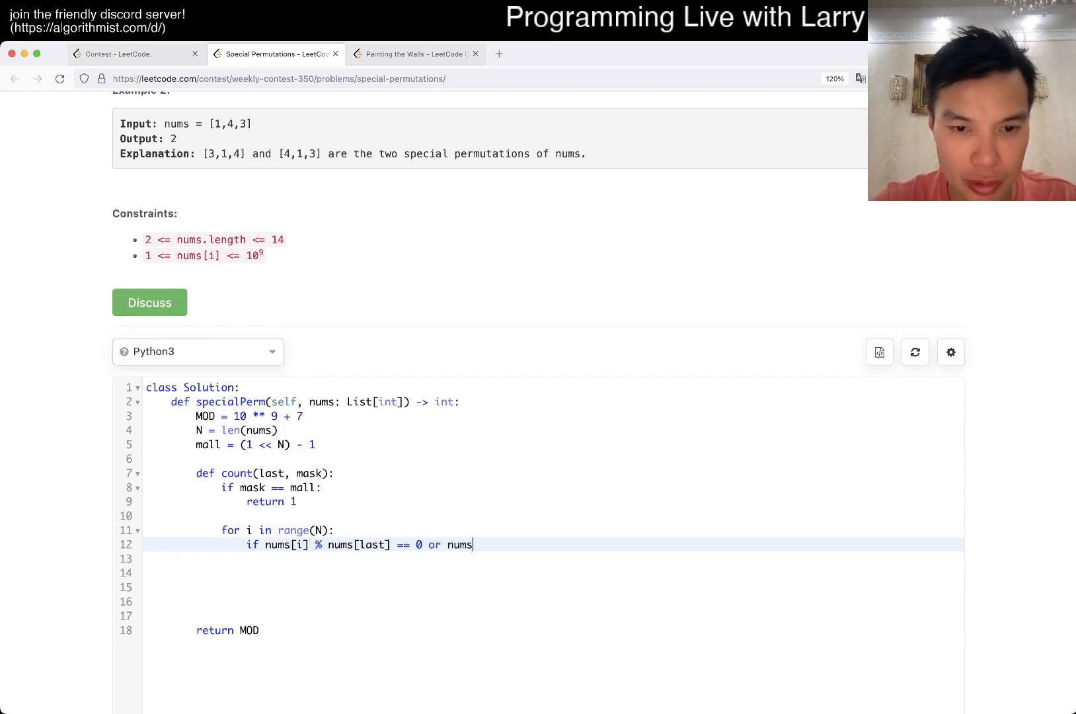
type("[last] % n")
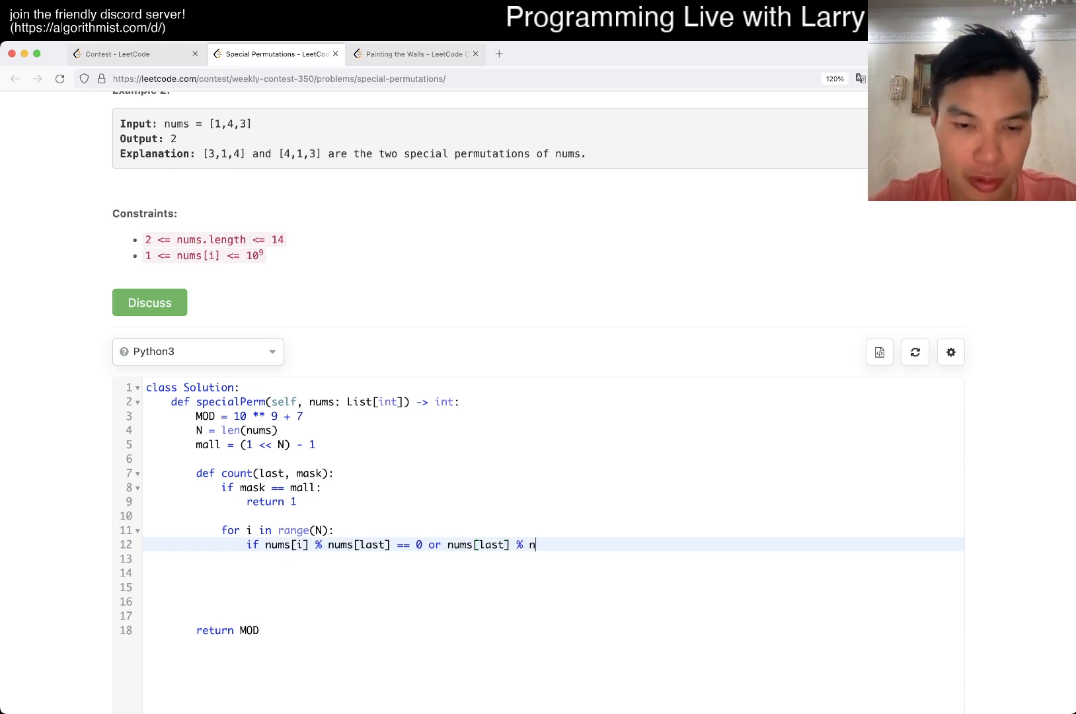
type("ums[i]")
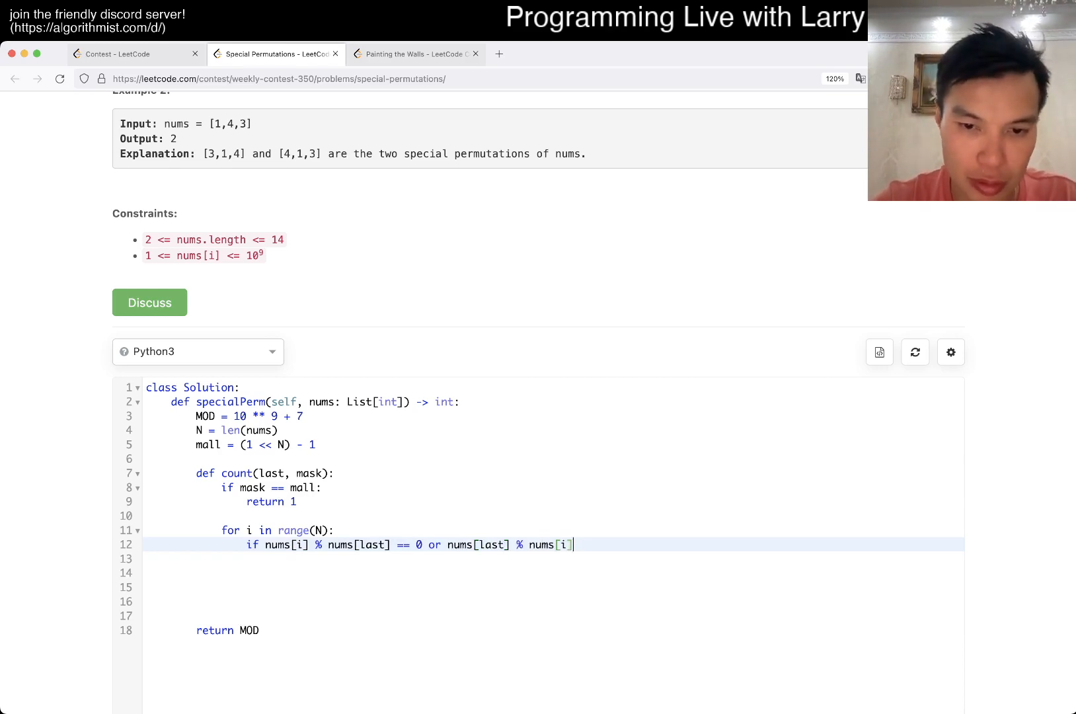
type("== 0:")
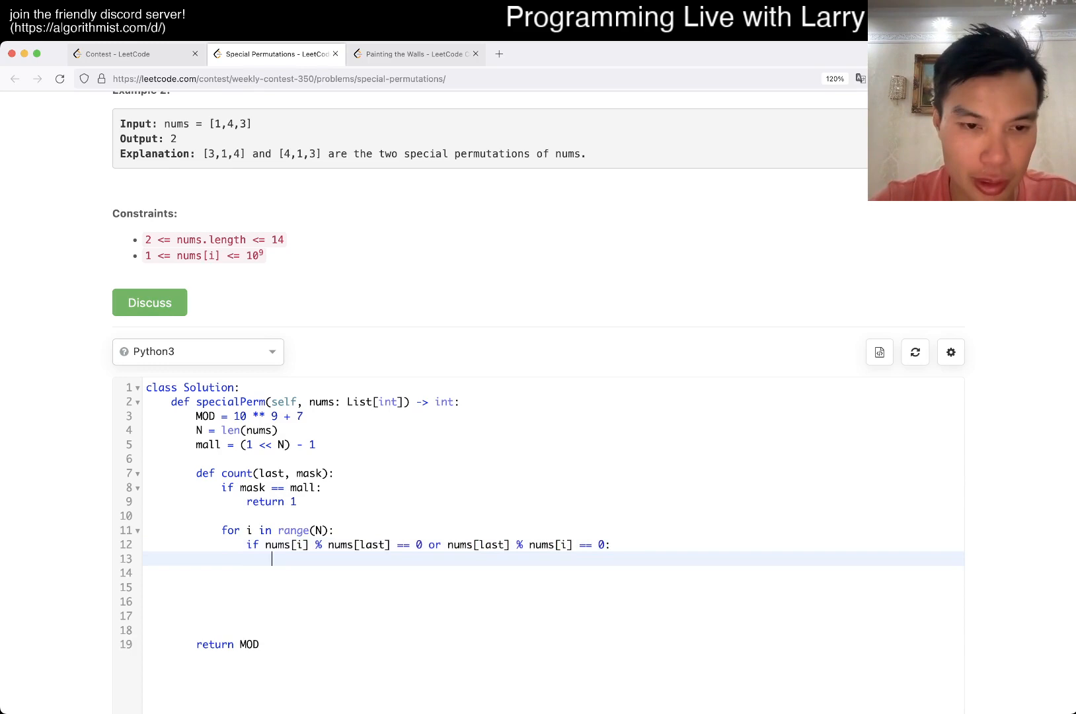
type("total += count(i,")
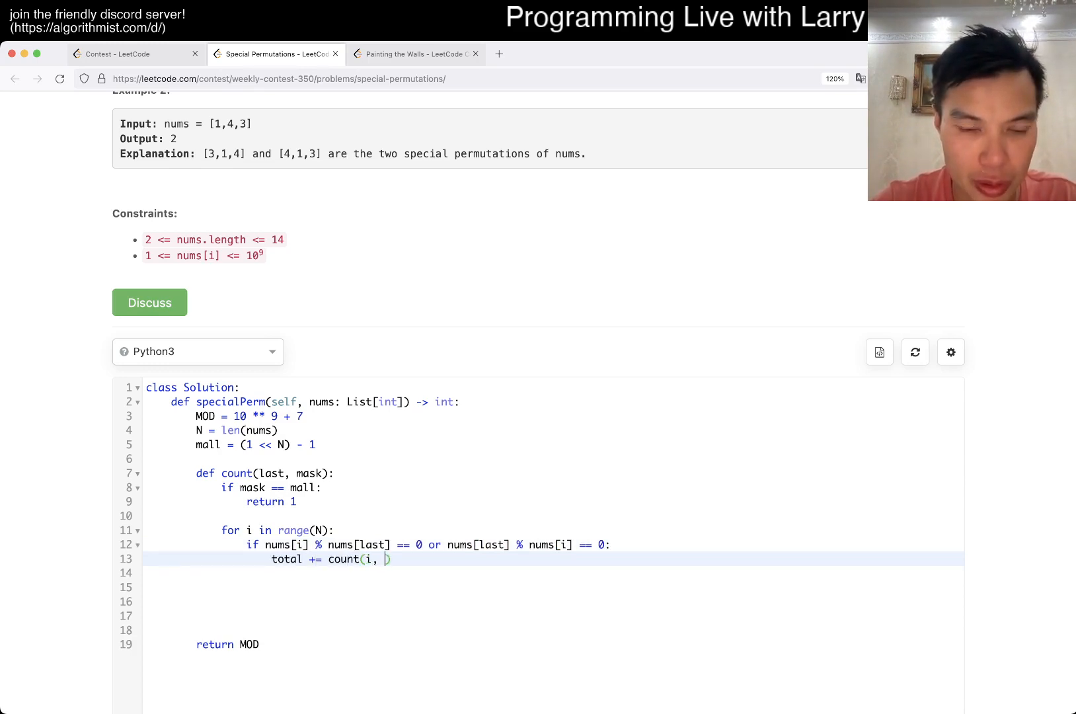
type("mask |")
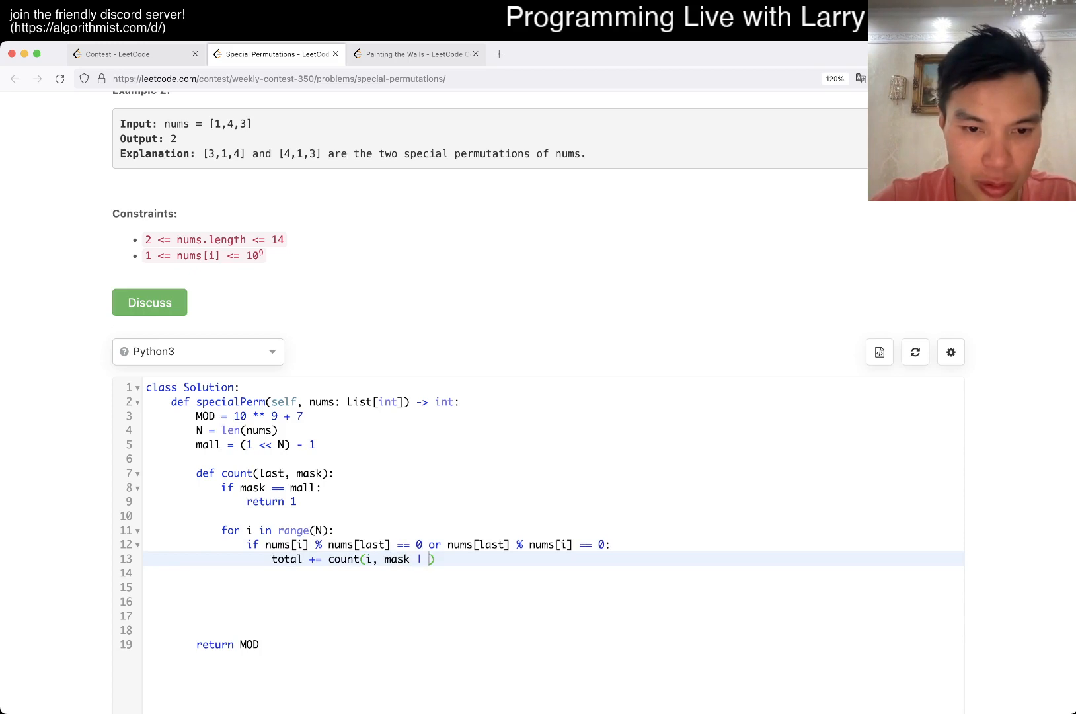
type("(1 << i))")
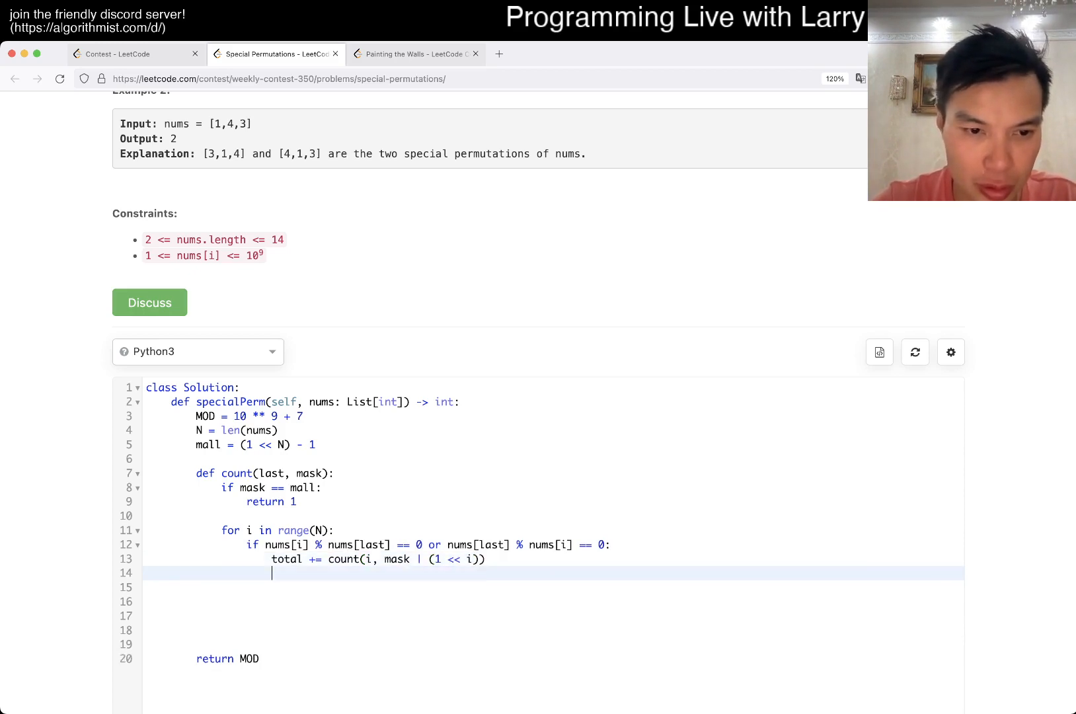
type("return total")
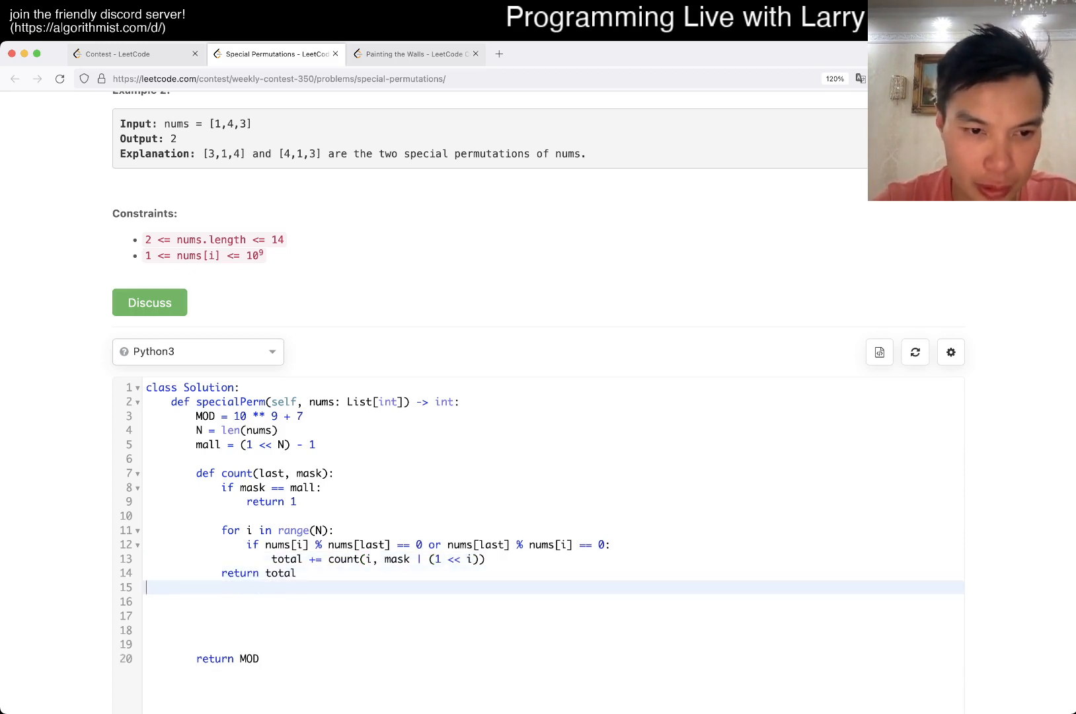
key("Backspace")
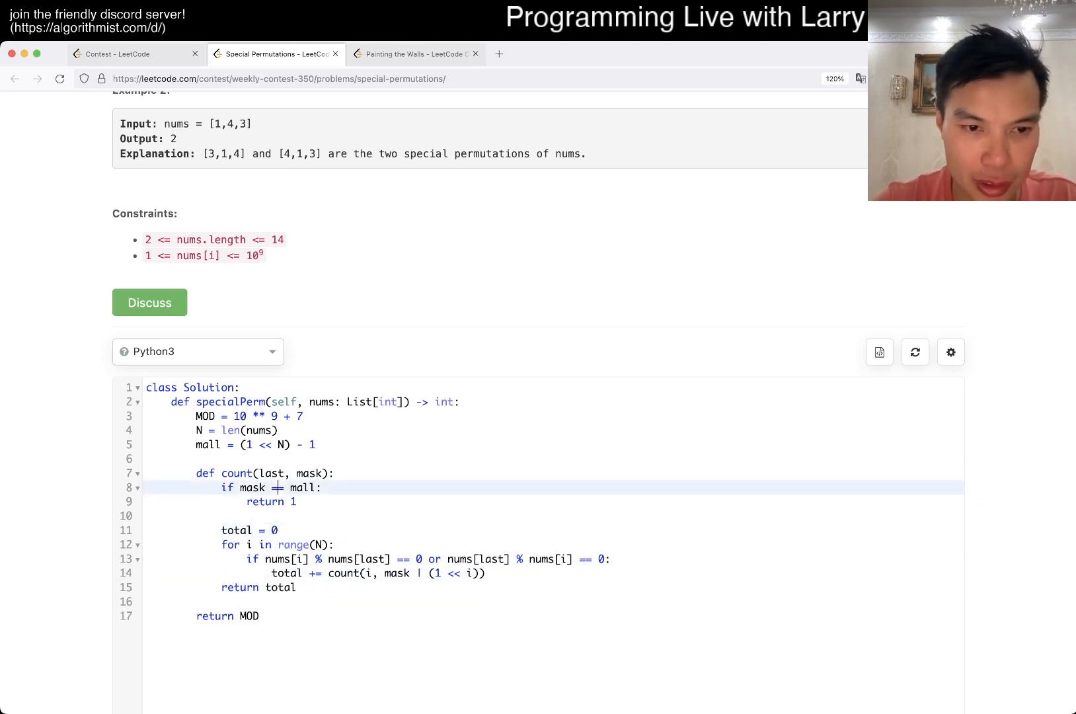
type("@cache")
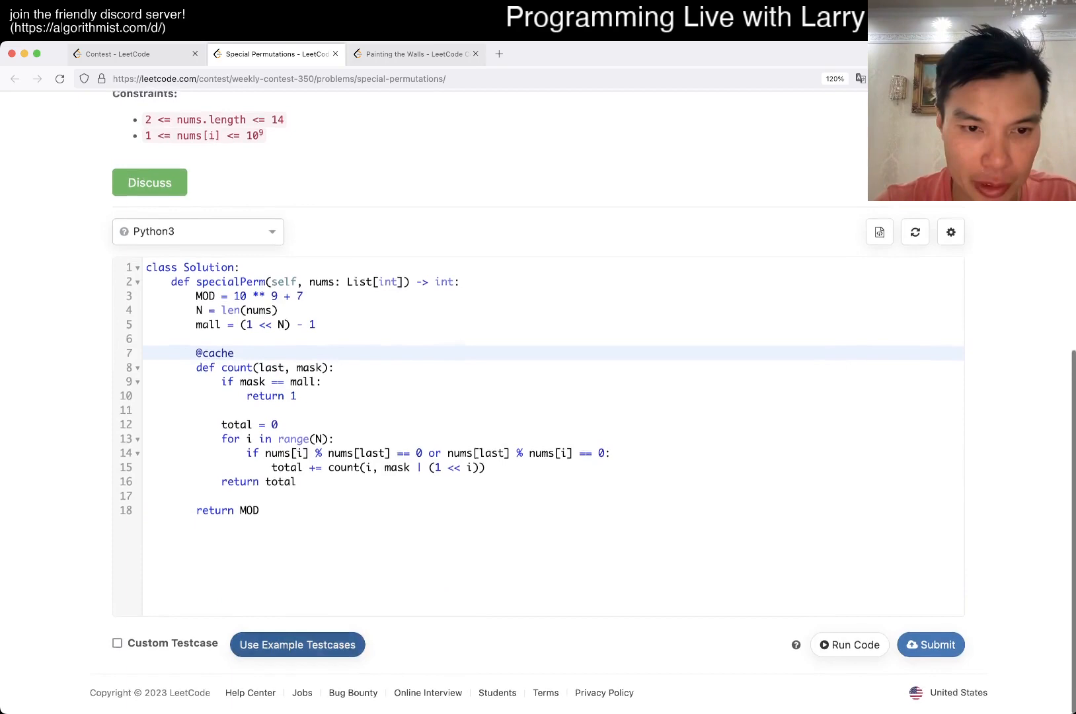
left_click(117, 645)
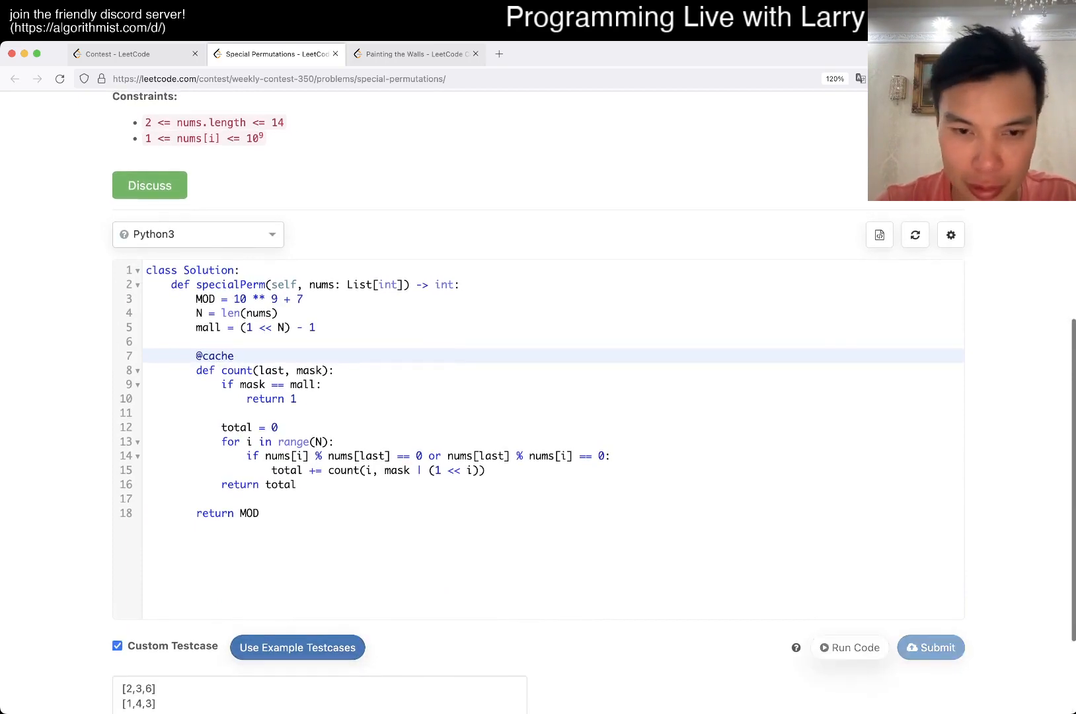
scroll("down", 3)
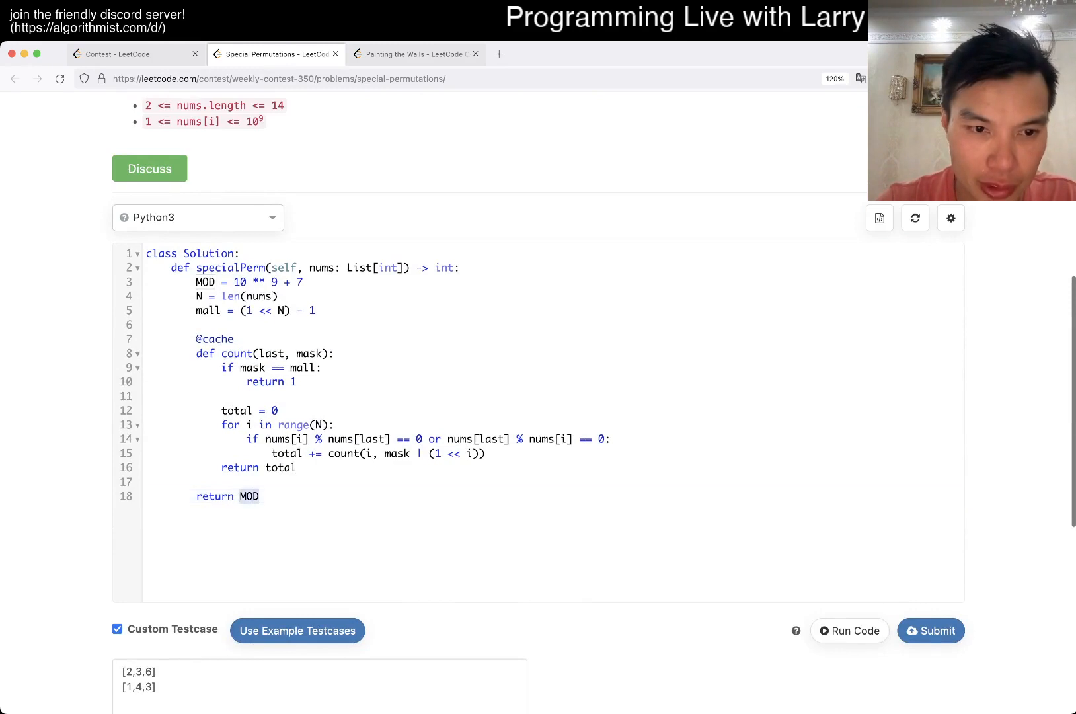
- Sum count(i, 1 << i) over range(N), apply total %= MOD, and return total
type("count(")
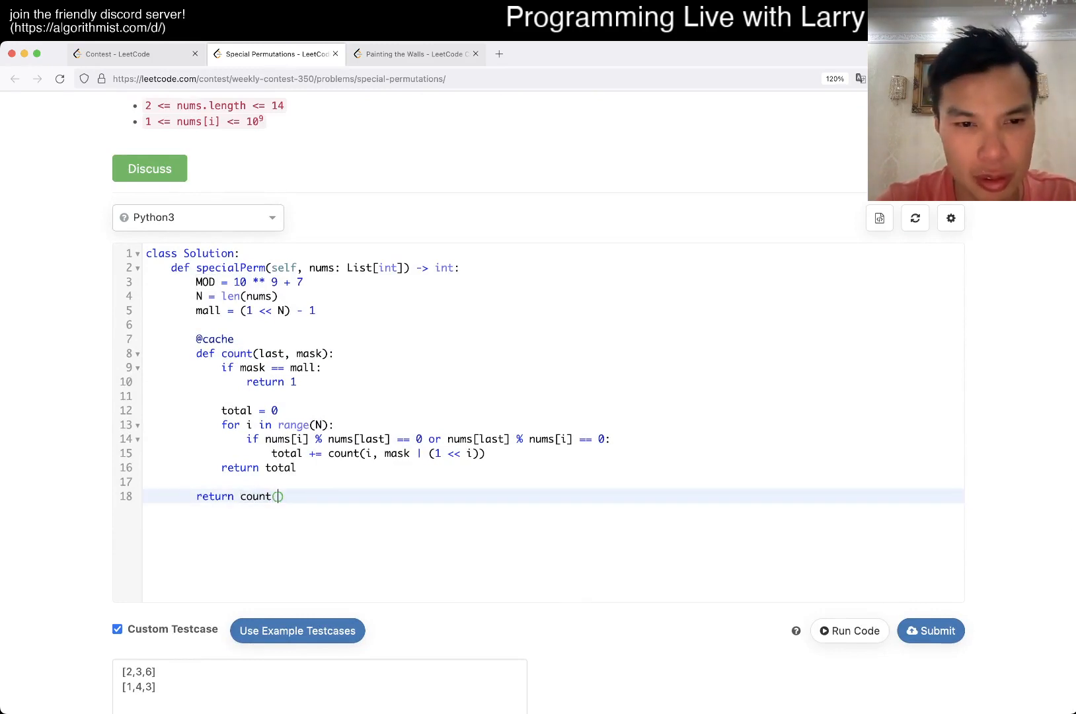
type("0")
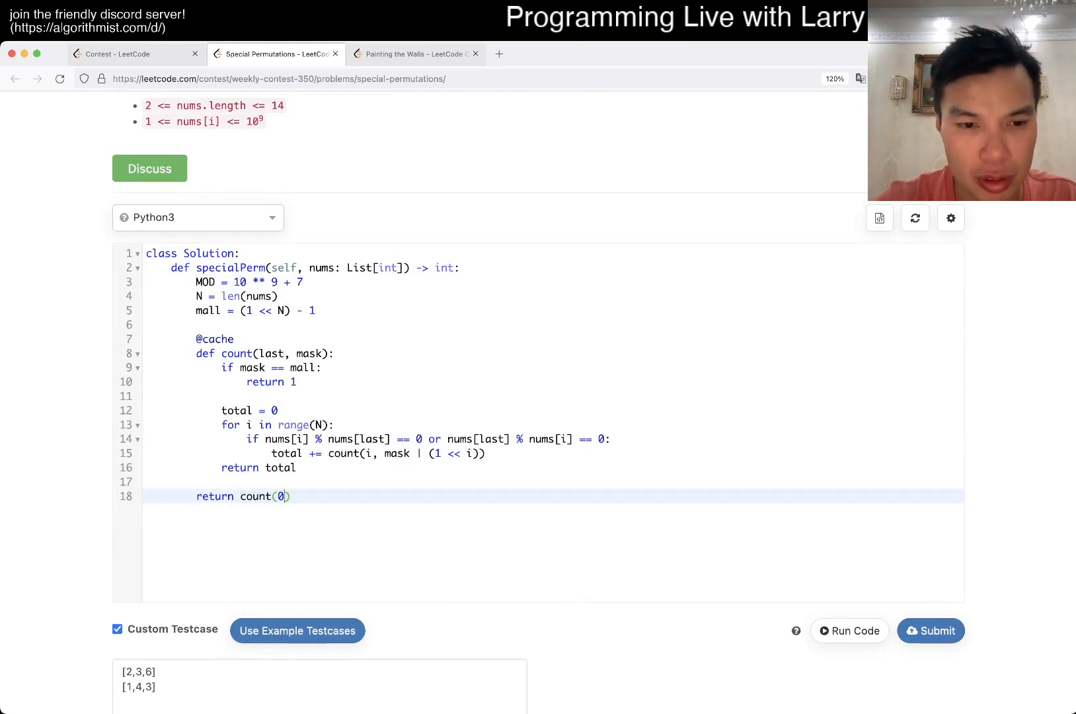
type(", 1 <<")
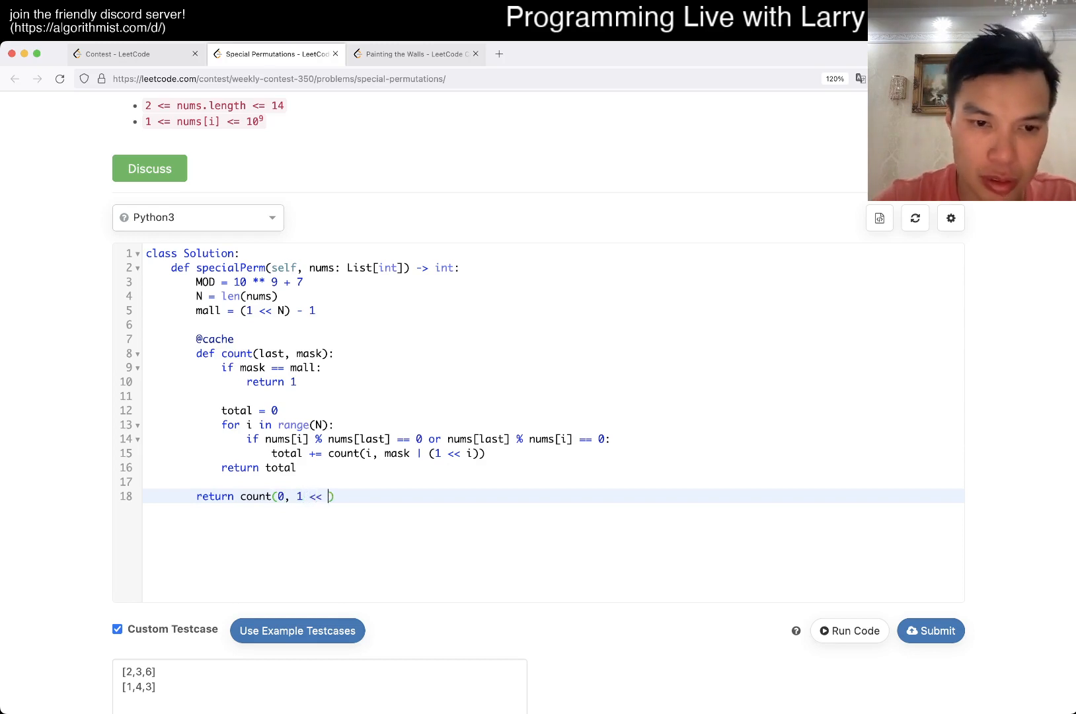
type("i")
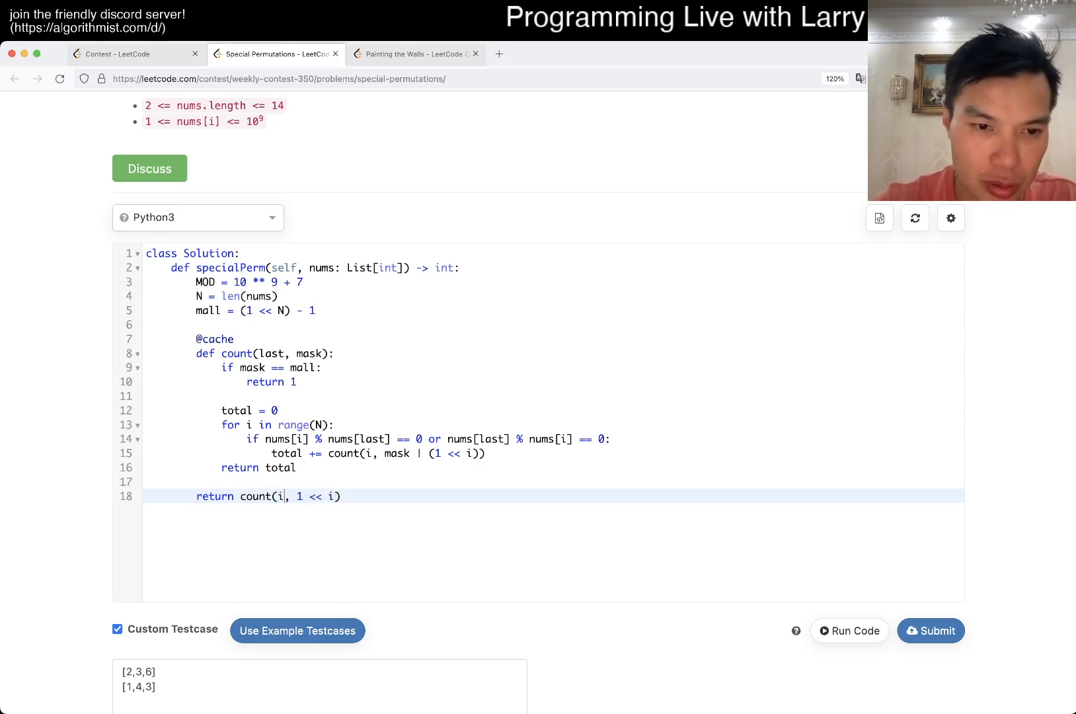
type("total = 0")
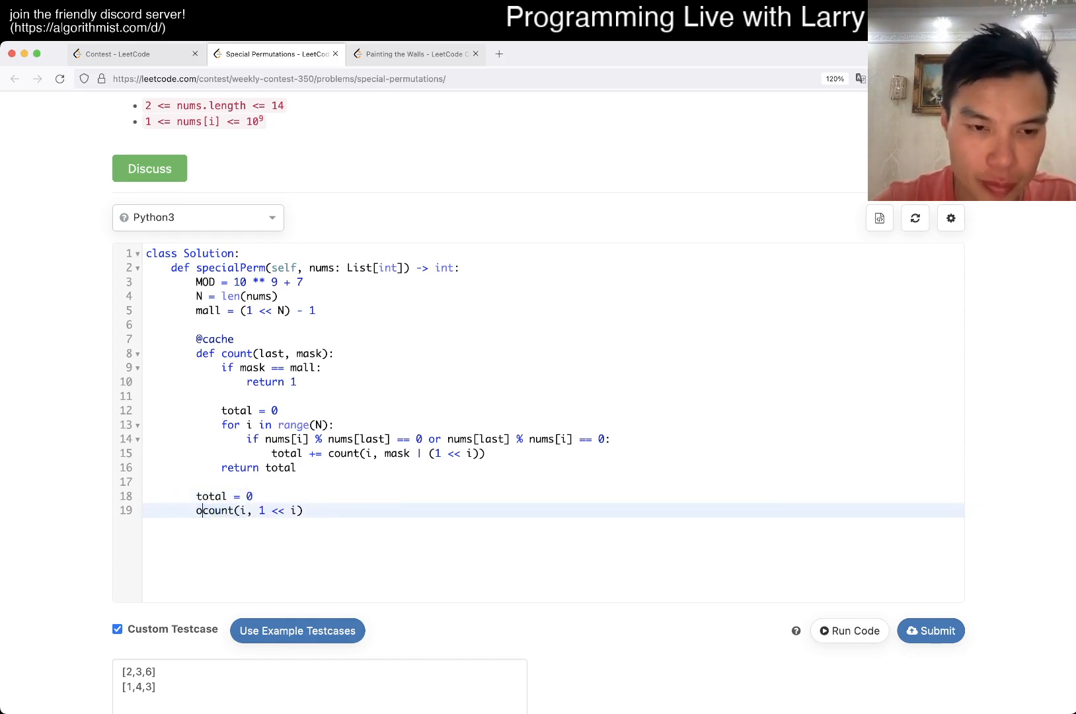
type("for i in range(N):")
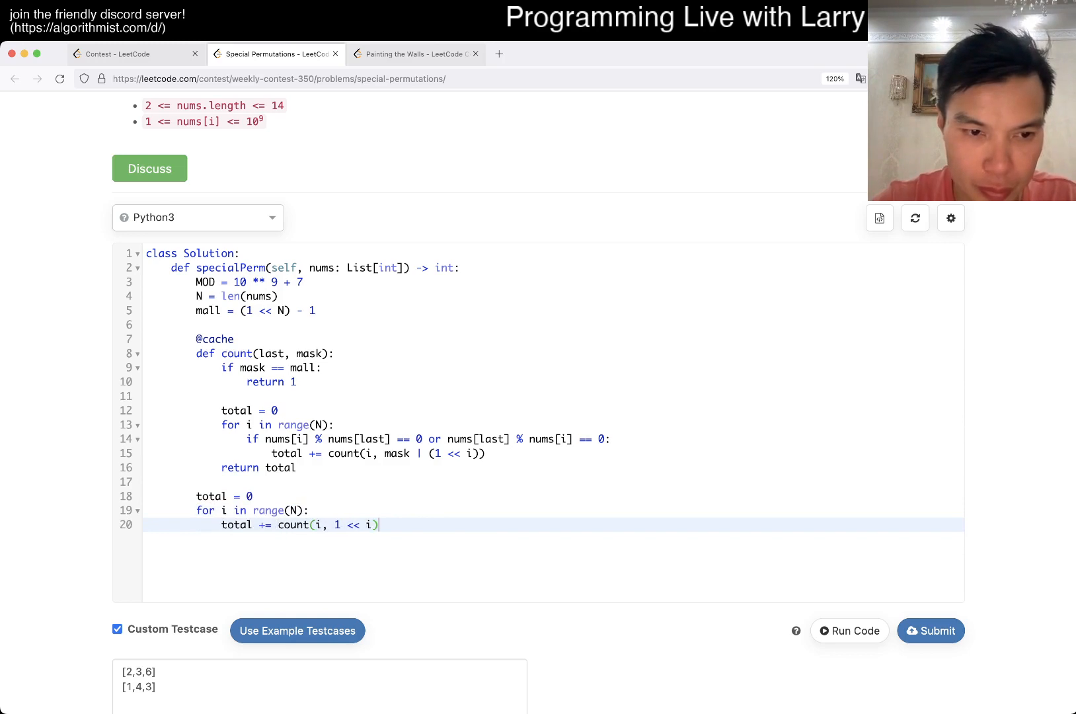
type("return total")
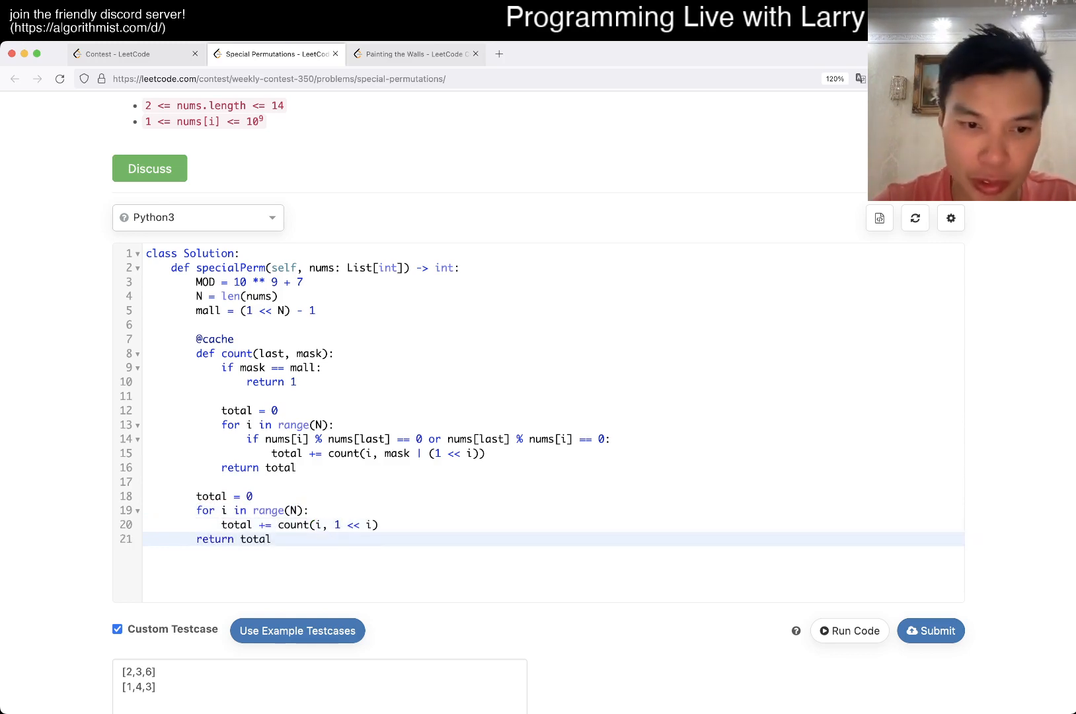
type("total %= MOD")
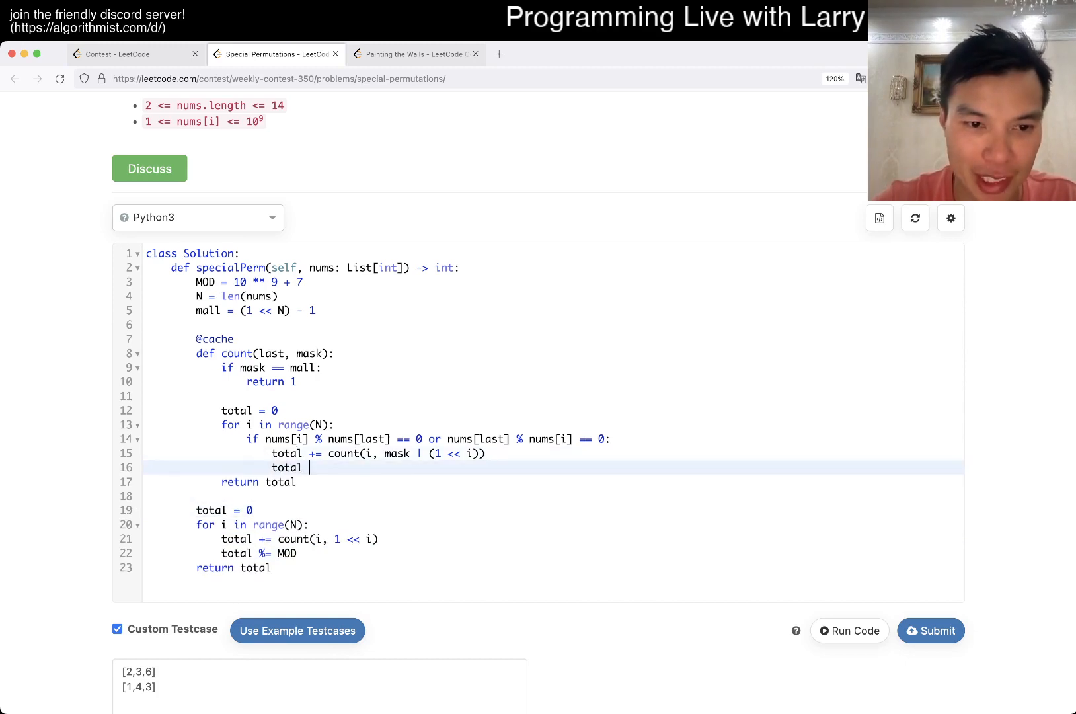
type("%= MOD")
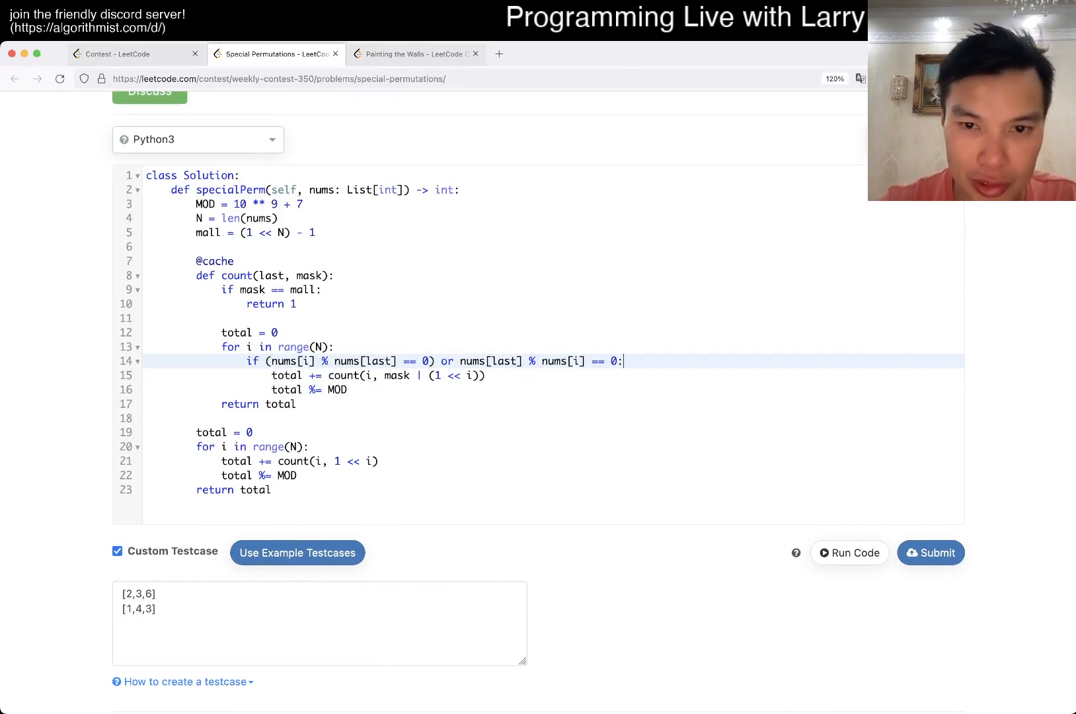
- Skip used indices with (mask & (1 << i)) == 0, keep totals modulo MOD, and submit
type(") == 0 (")
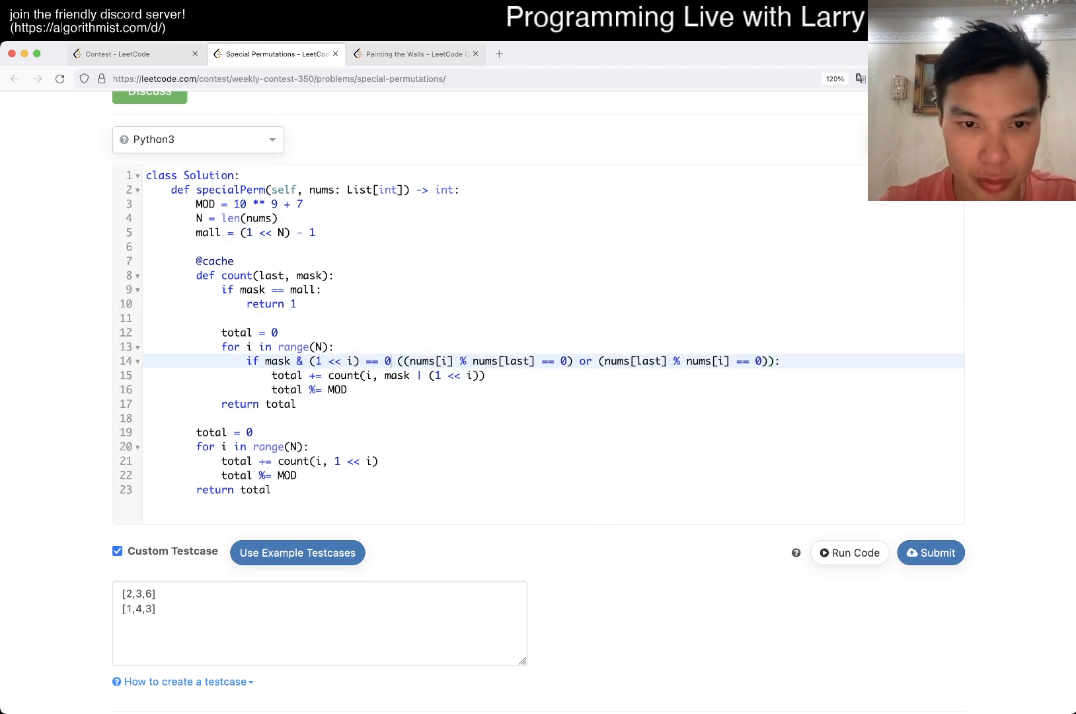
type("and")
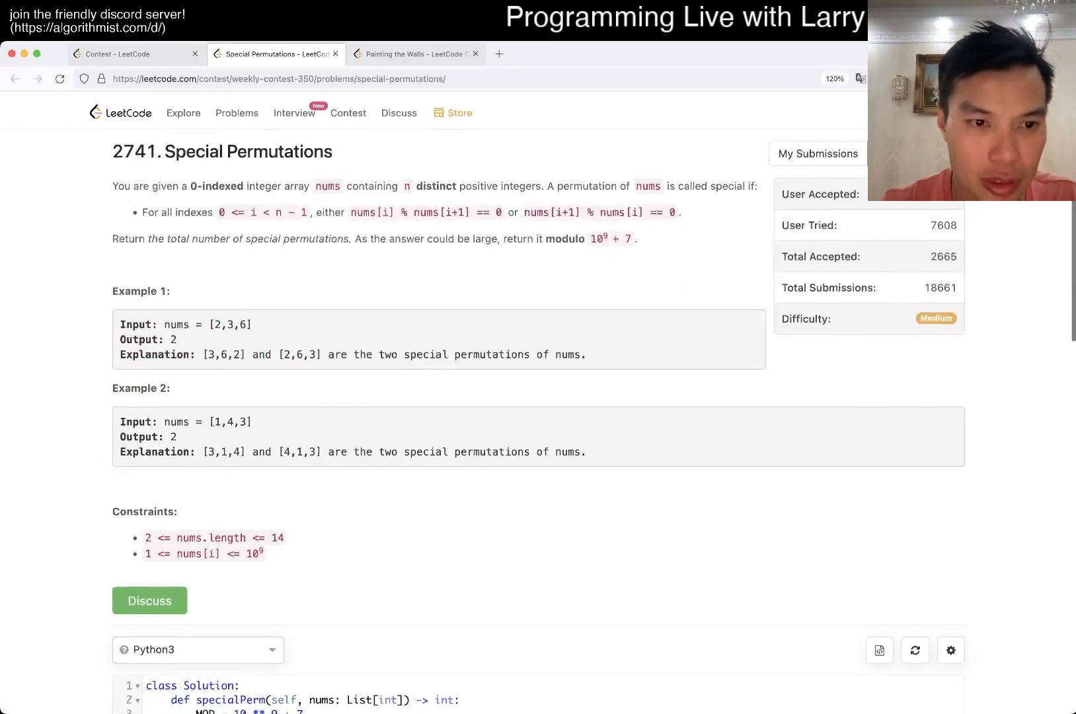
left_click(930, 493)
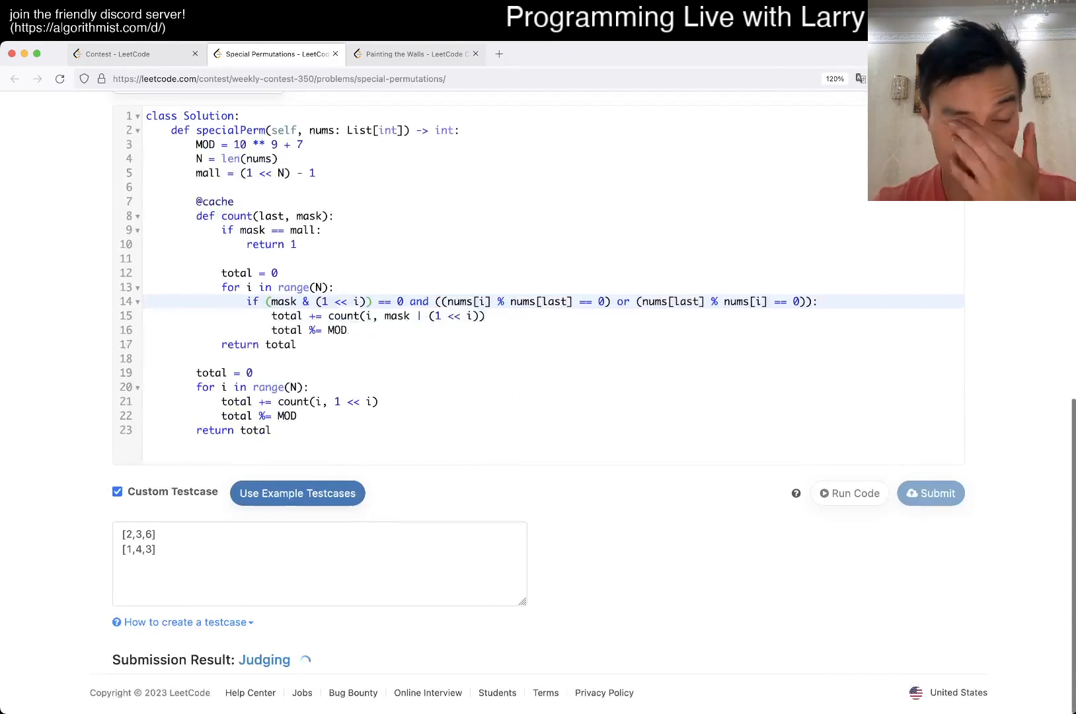